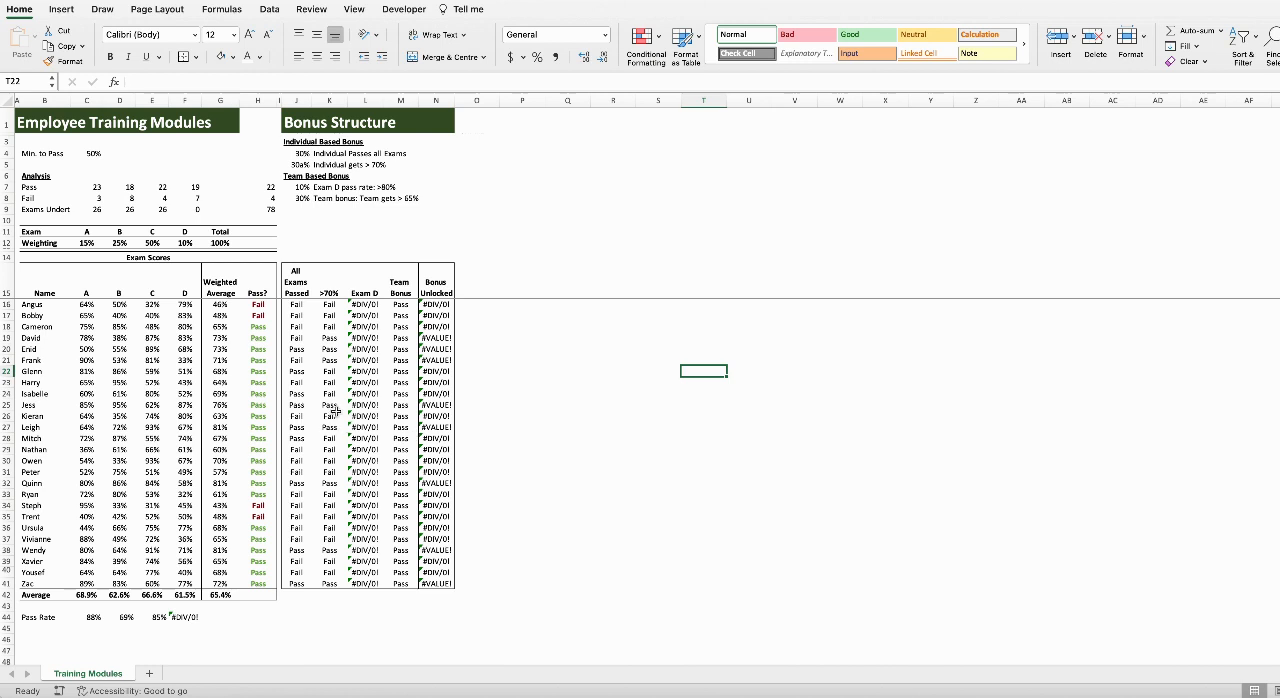
{"action": "mouse_move", "coordinate": [329, 404]}
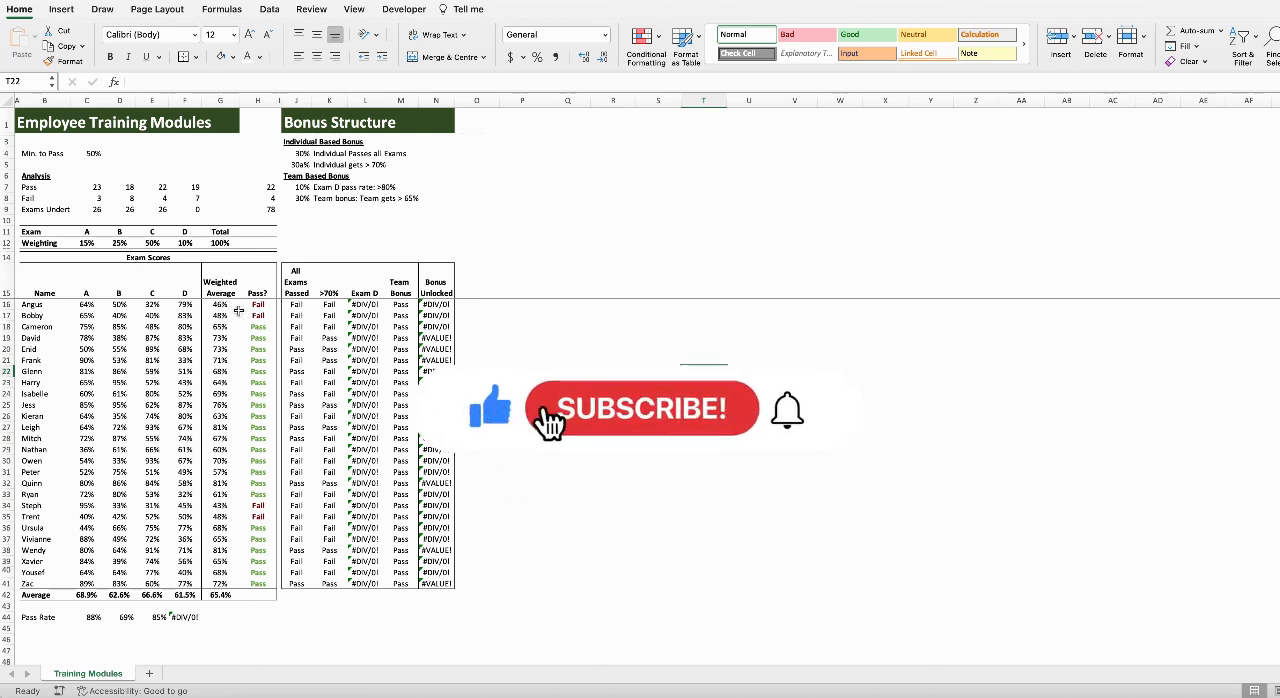
Step: Add a Highlight Cells rule set to Errors, with light red fill and dark red text, across the sheet
{"action": "left_click", "coordinate": [643, 408]}
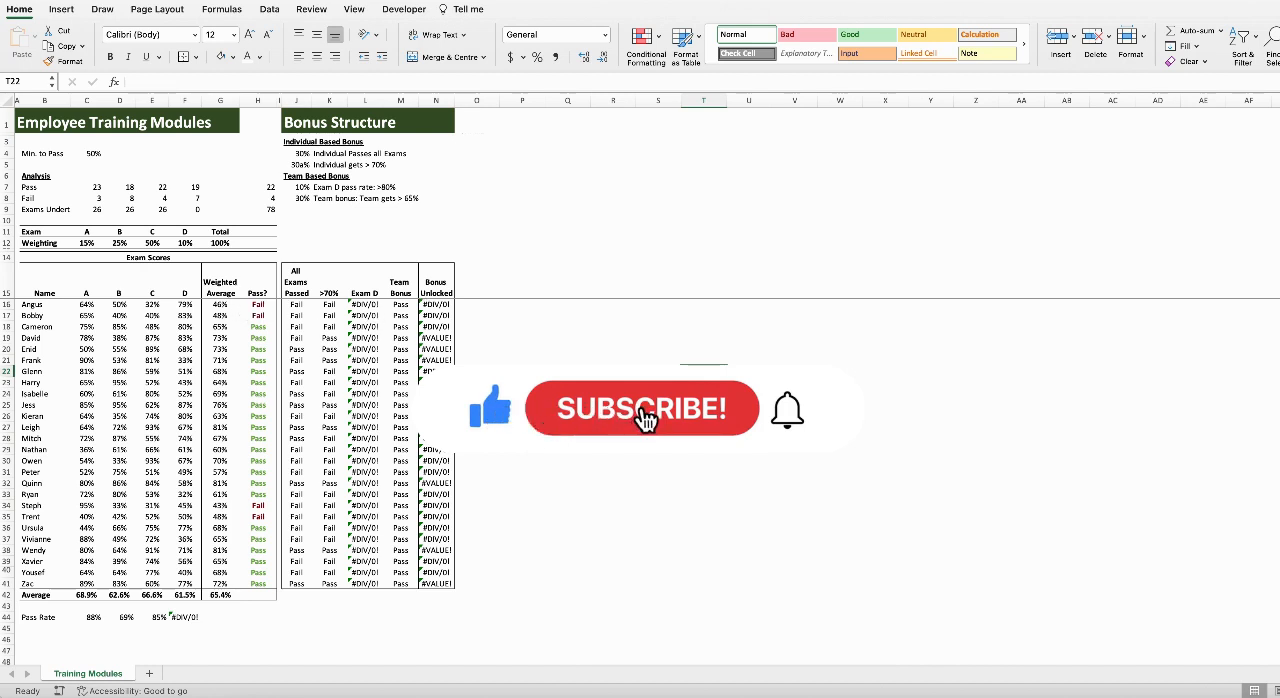
{"action": "left_click", "coordinate": [641, 409]}
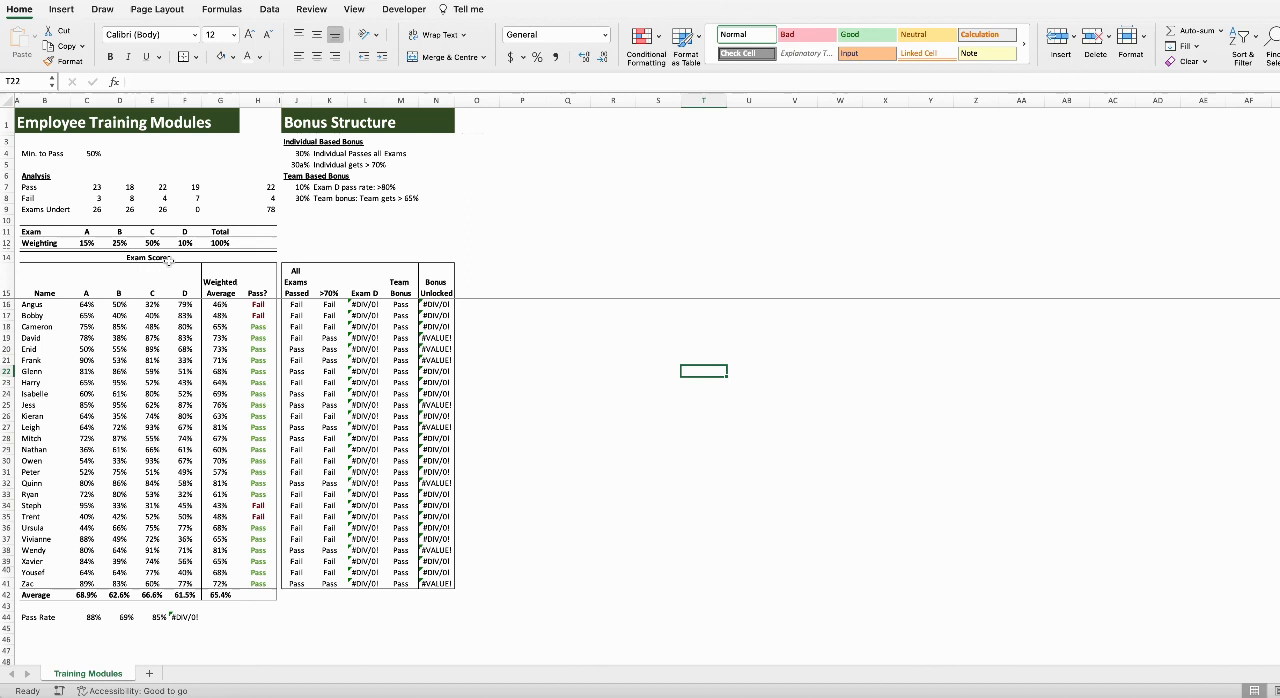
{"action": "mouse_move", "coordinate": [163, 270]}
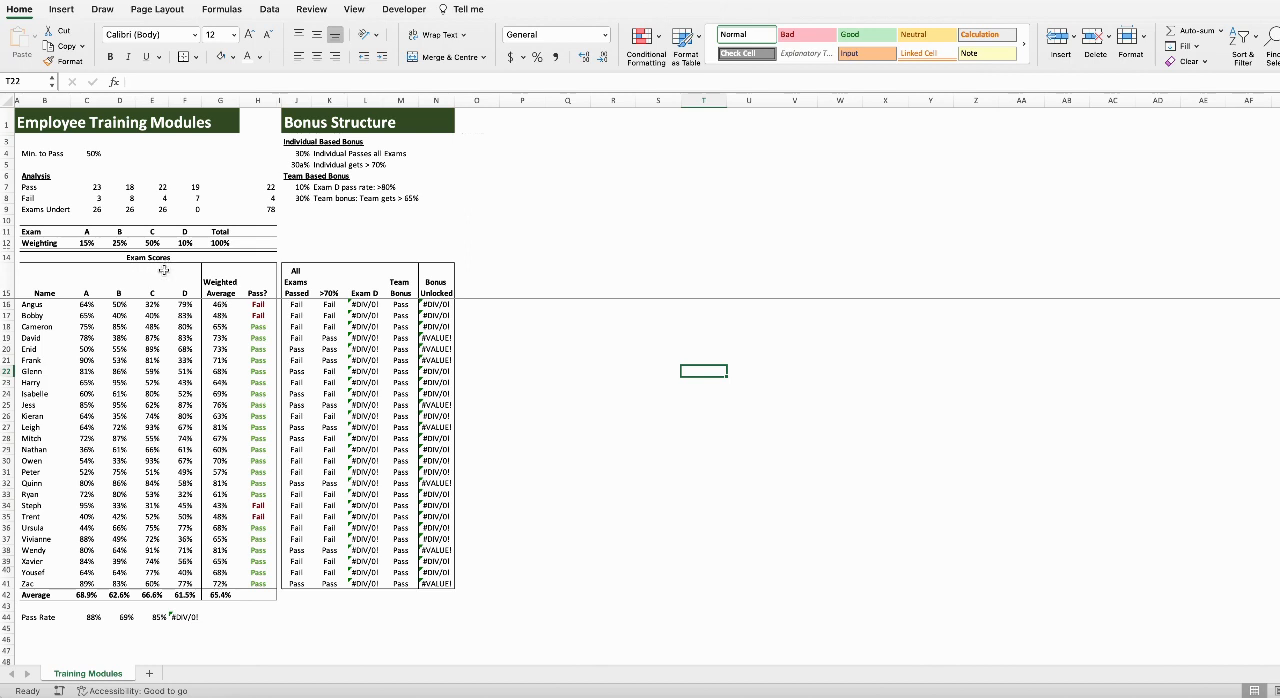
{"action": "mouse_move", "coordinate": [147, 270]}
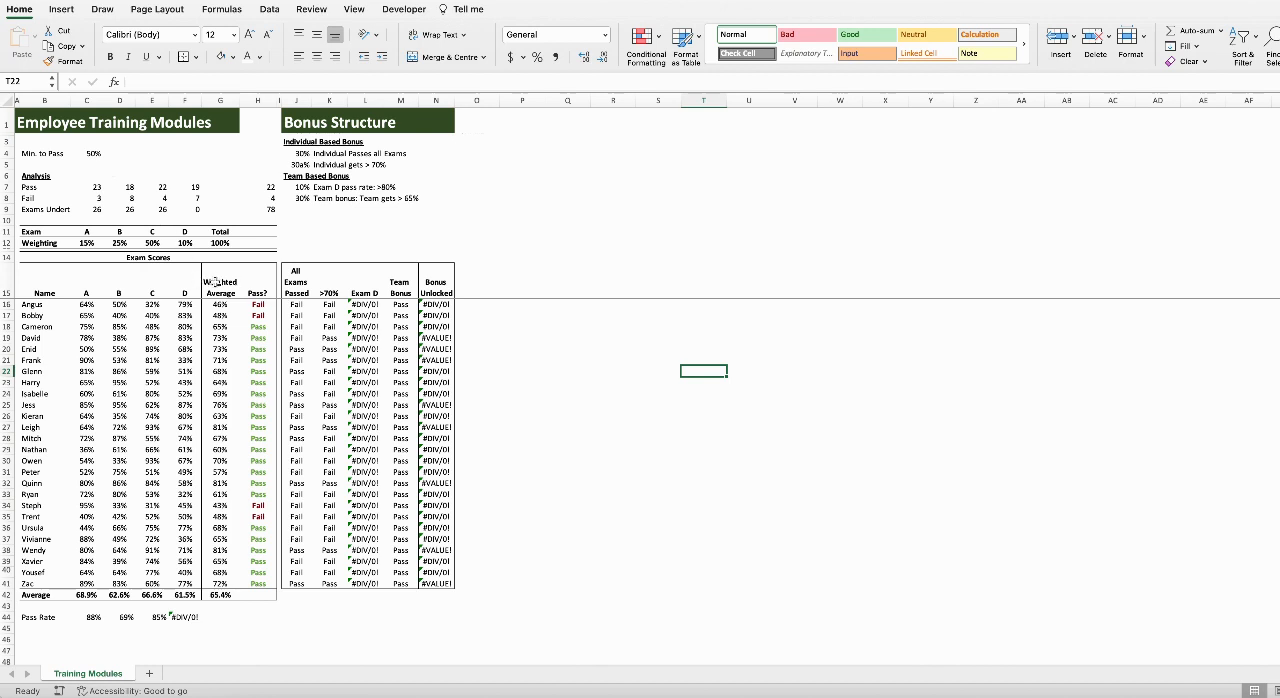
{"action": "mouse_move", "coordinate": [253, 282]}
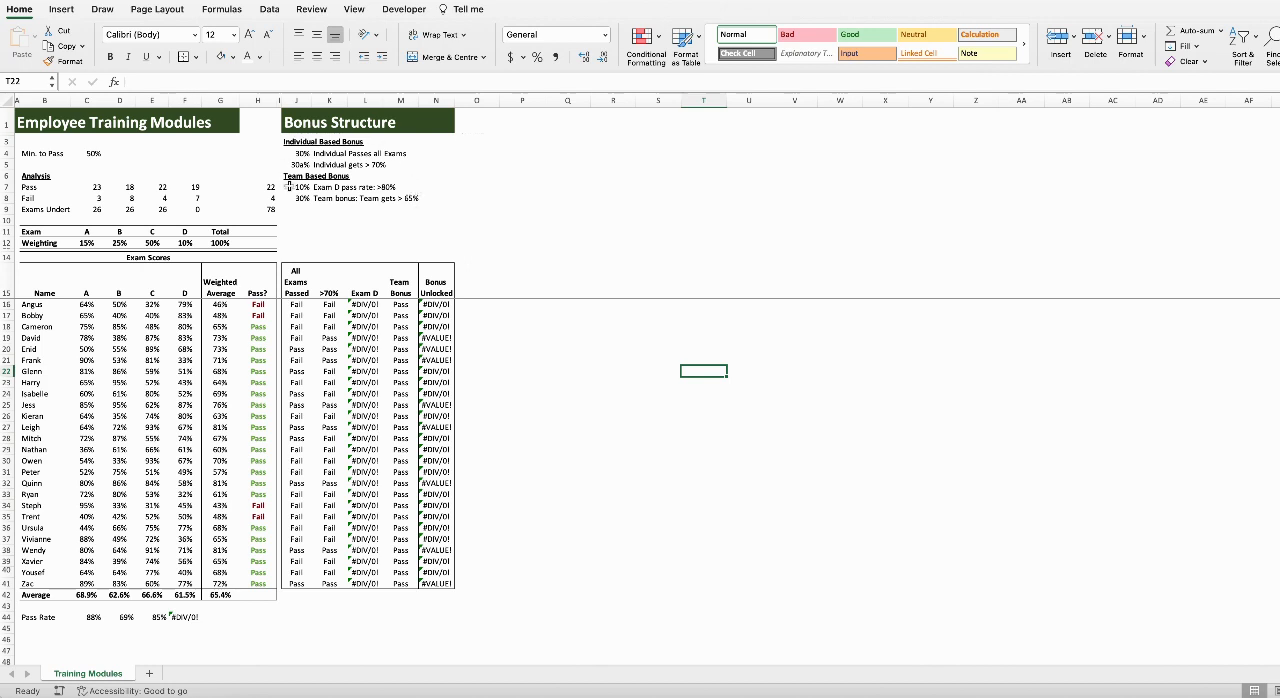
{"action": "mouse_move", "coordinate": [403, 228]}
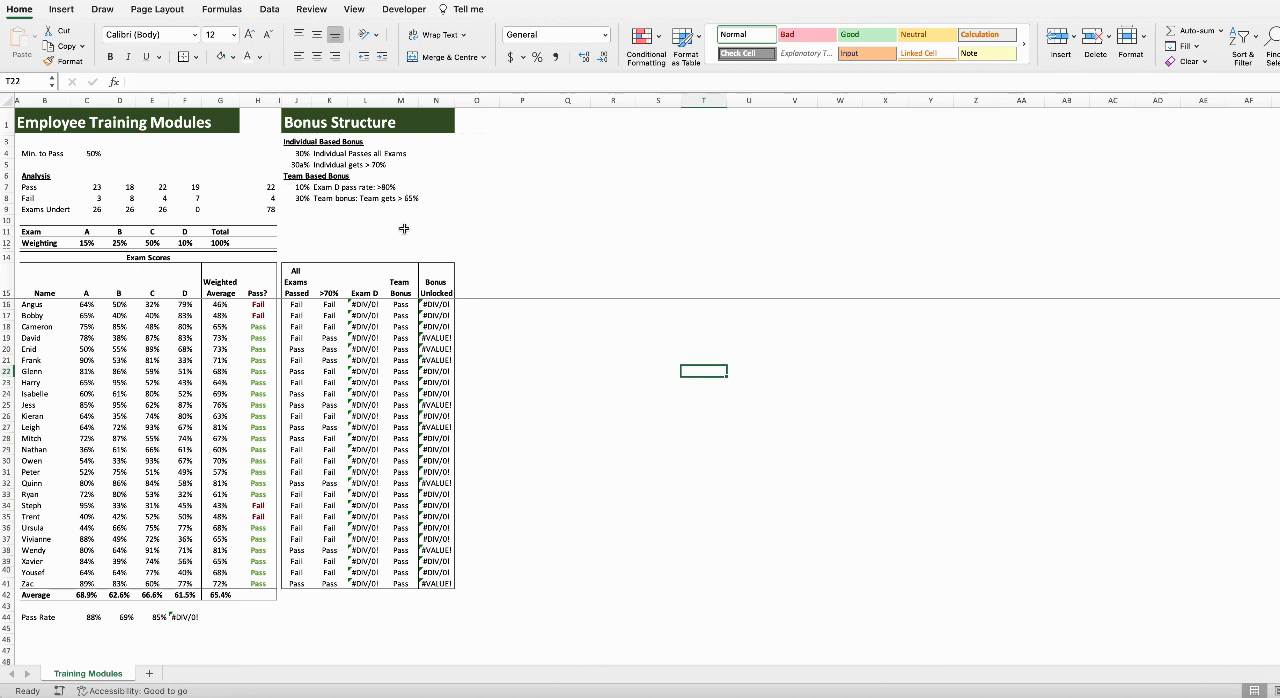
{"action": "mouse_move", "coordinate": [300, 176]}
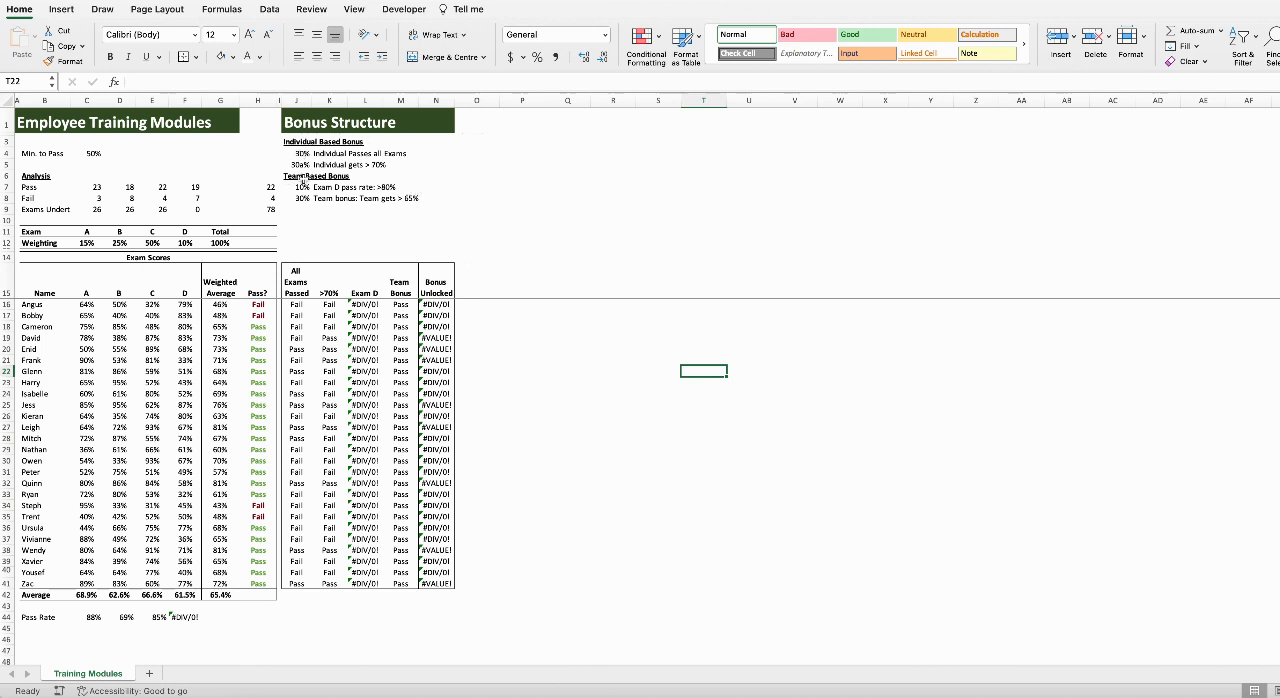
{"action": "mouse_move", "coordinate": [398, 242]}
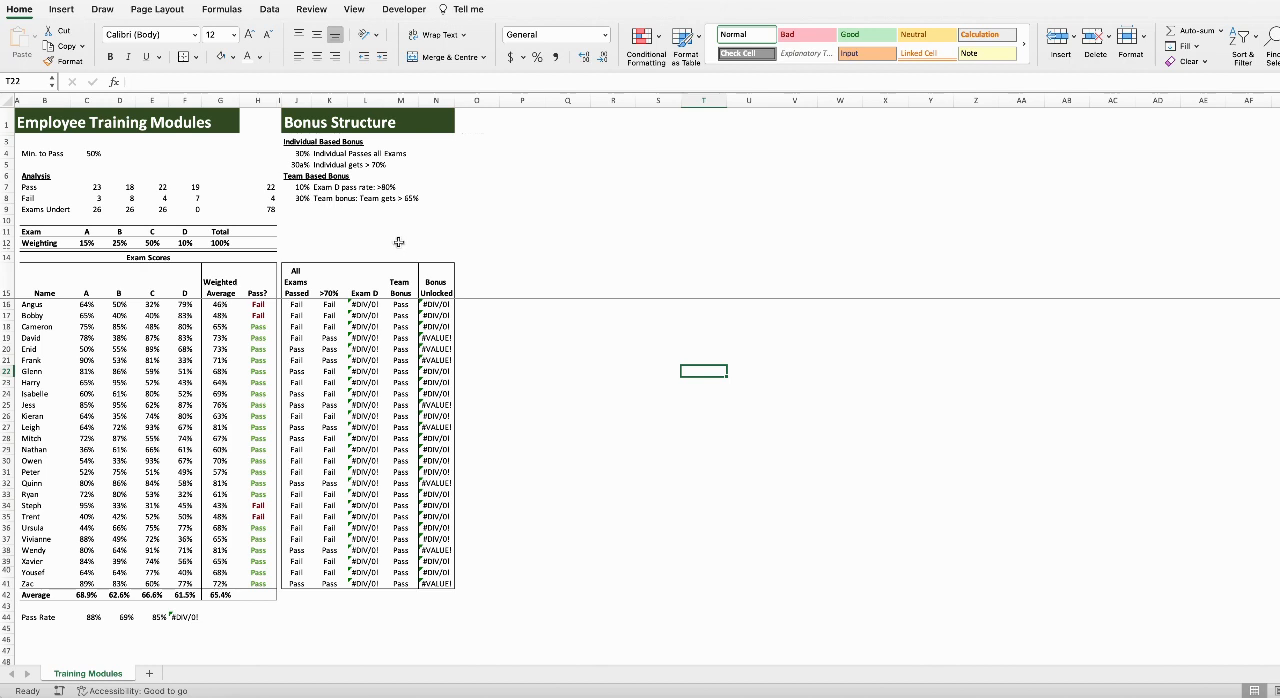
{"action": "mouse_move", "coordinate": [312, 203]}
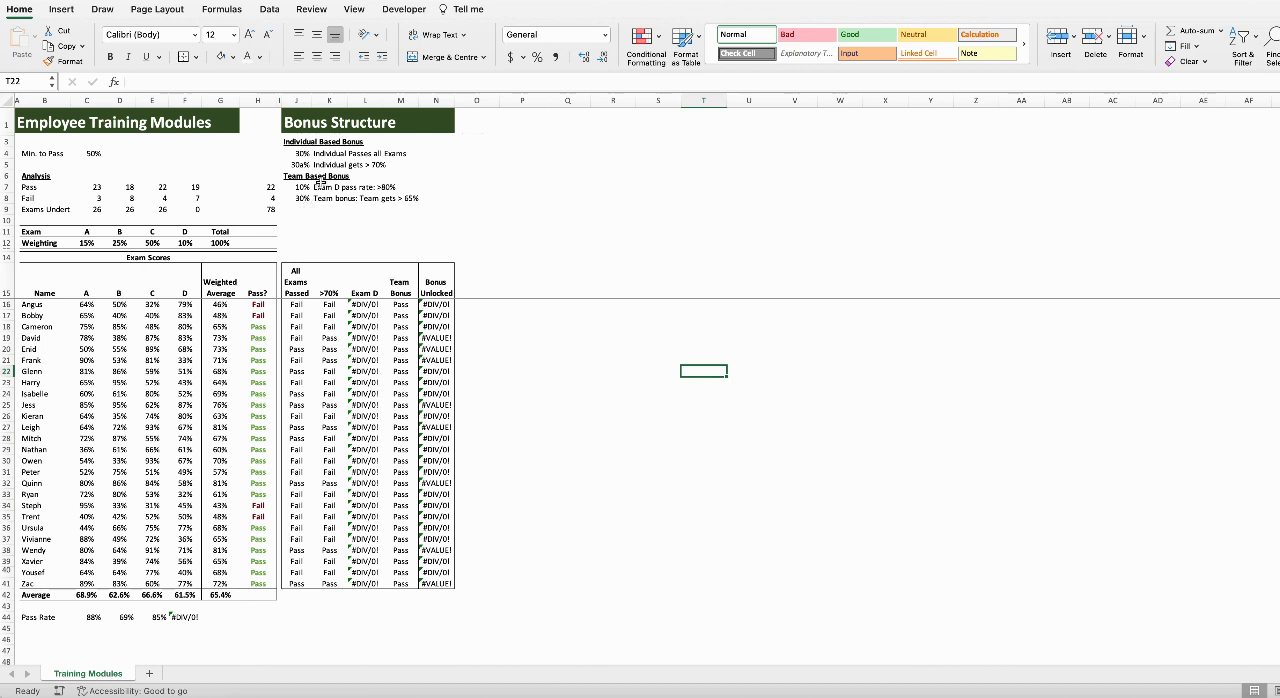
{"action": "mouse_move", "coordinate": [288, 203]}
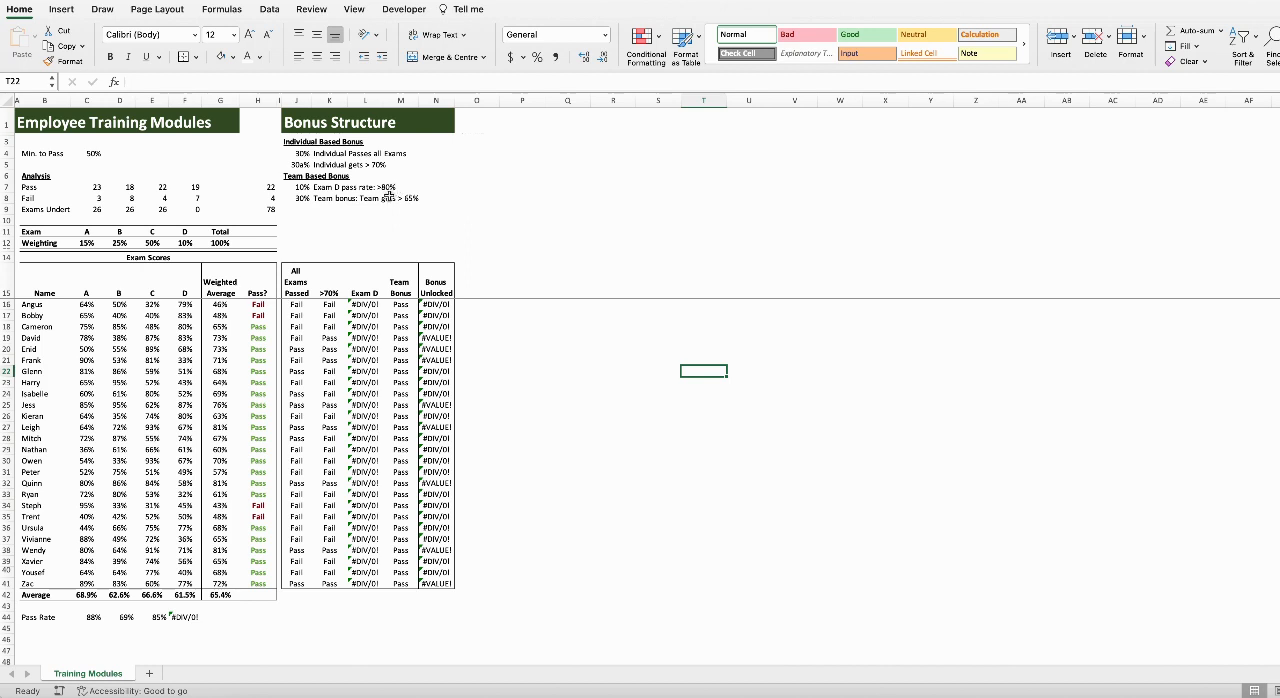
{"action": "mouse_move", "coordinate": [390, 208]}
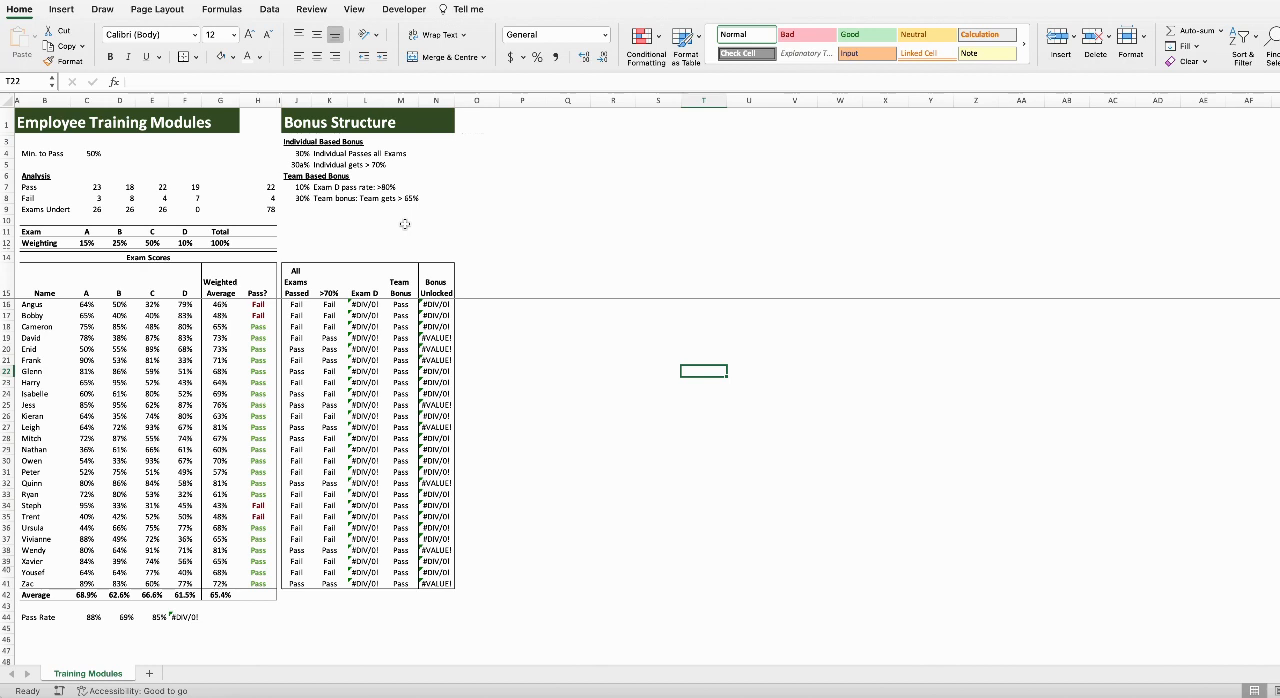
{"action": "mouse_move", "coordinate": [387, 270]}
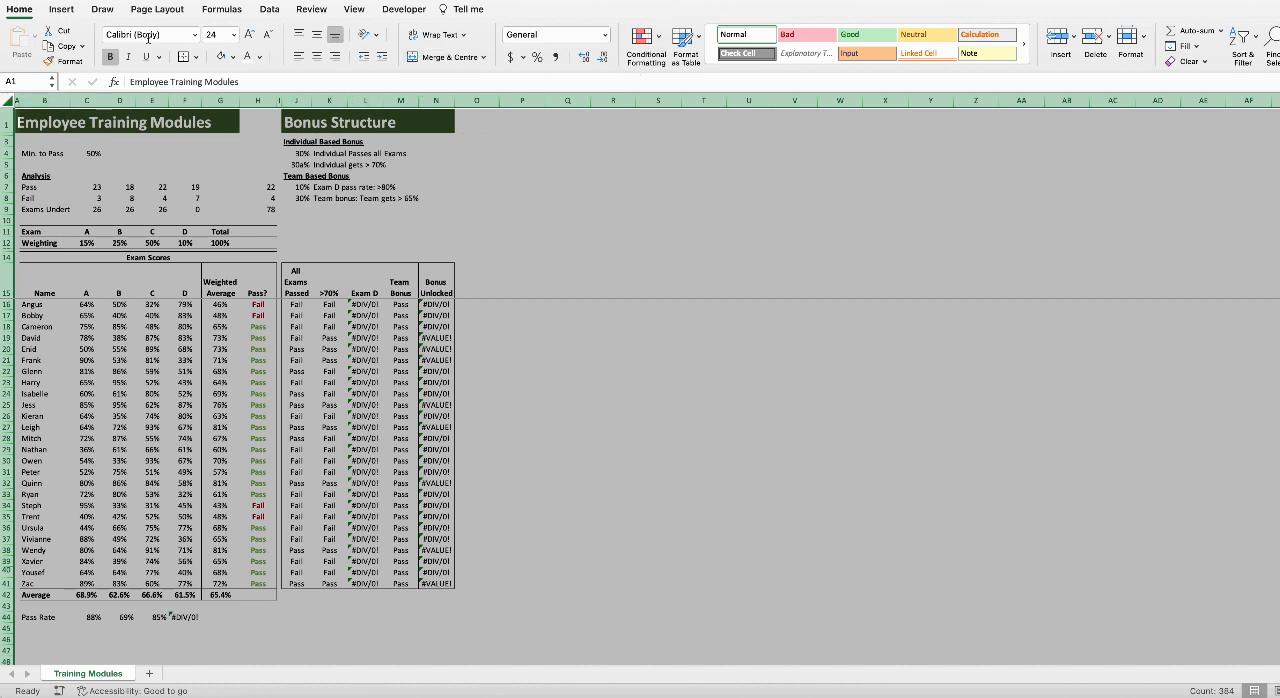
{"action": "mouse_move", "coordinate": [643, 45]}
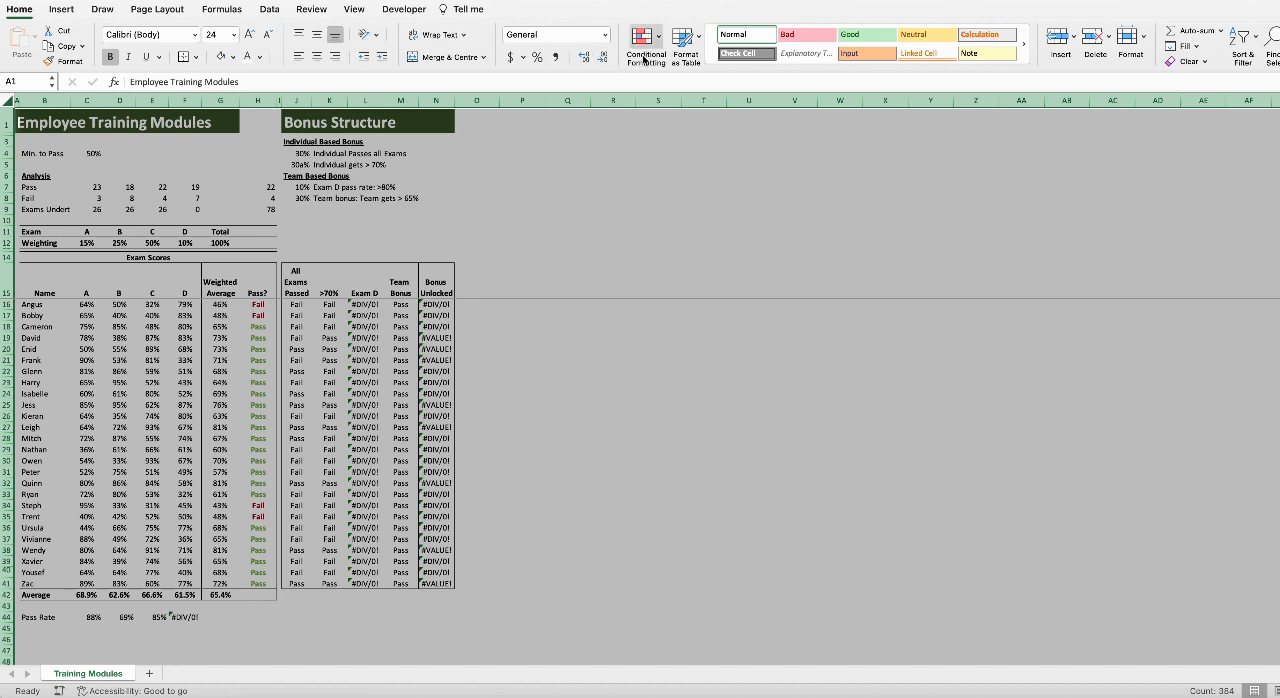
{"action": "left_click", "coordinate": [648, 36]}
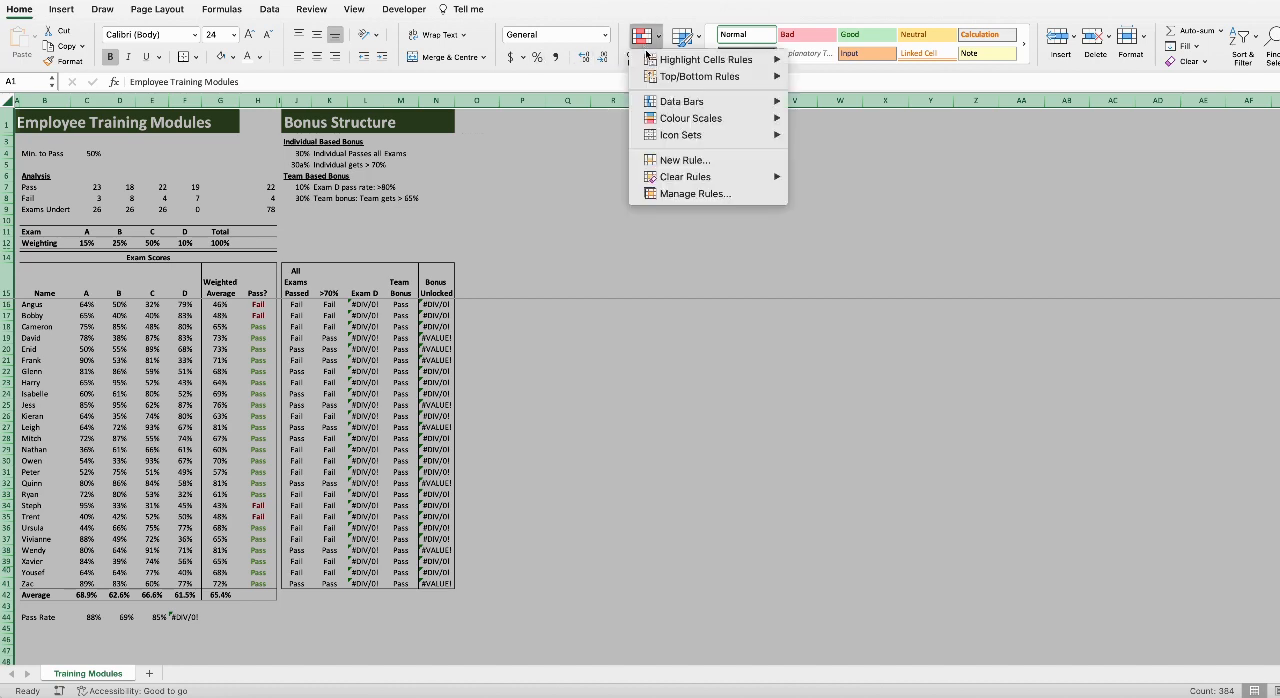
{"action": "mouse_move", "coordinate": [710, 59]}
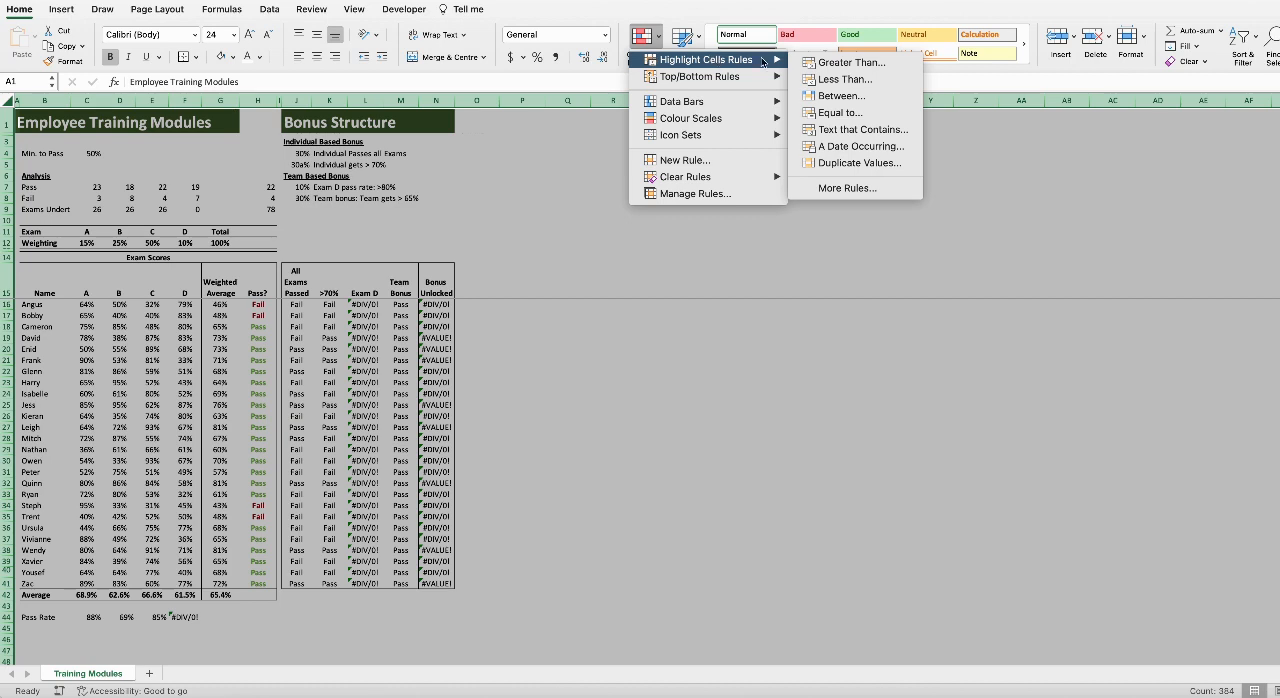
{"action": "mouse_move", "coordinate": [864, 129]}
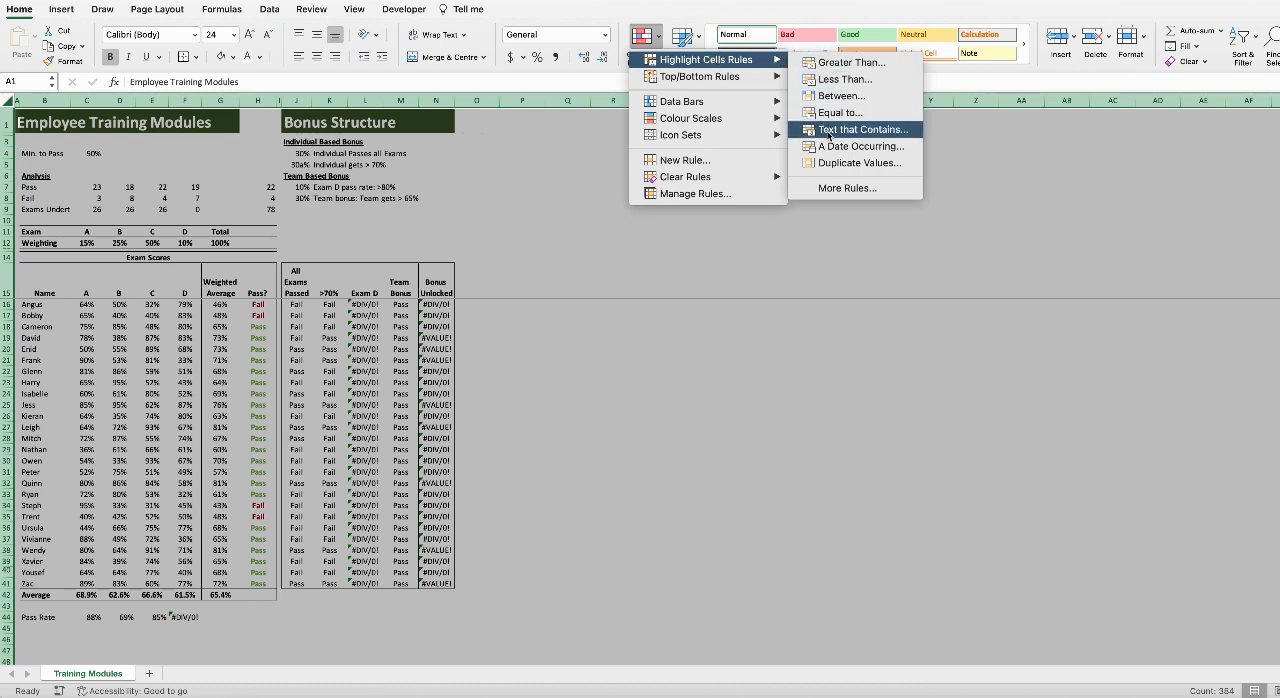
{"action": "left_click", "coordinate": [863, 129]}
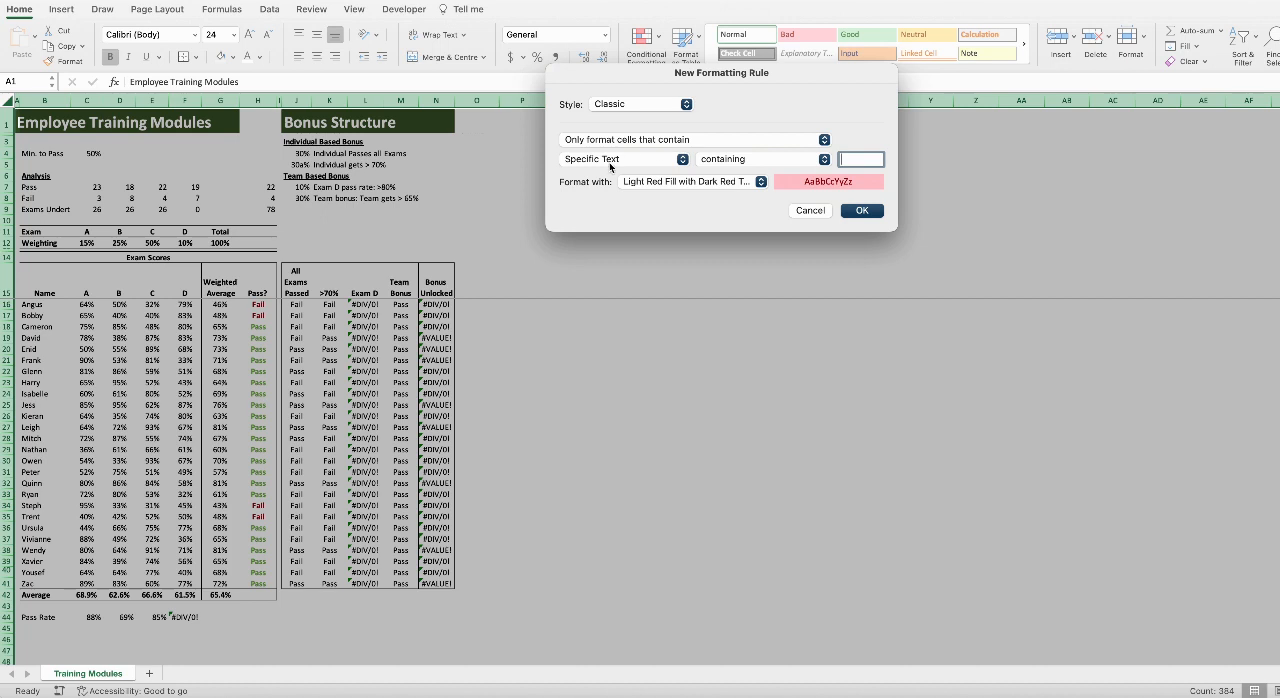
{"action": "left_click", "coordinate": [683, 159]}
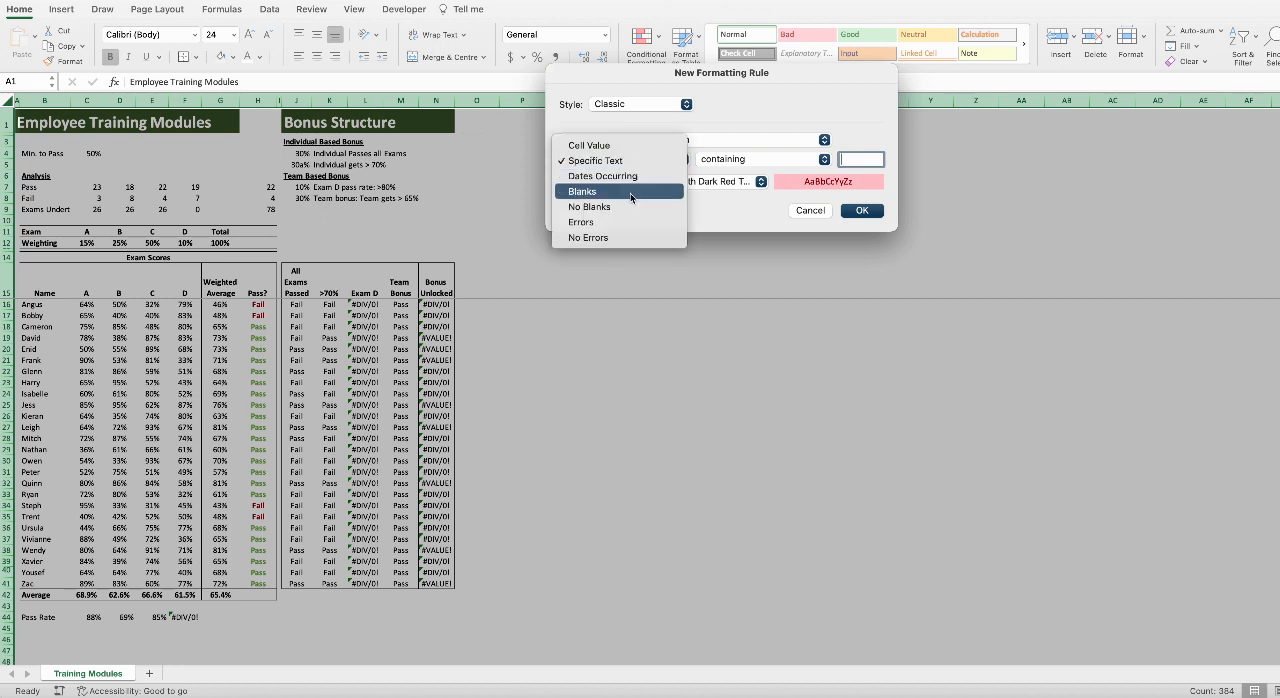
{"action": "left_click", "coordinate": [589, 222]}
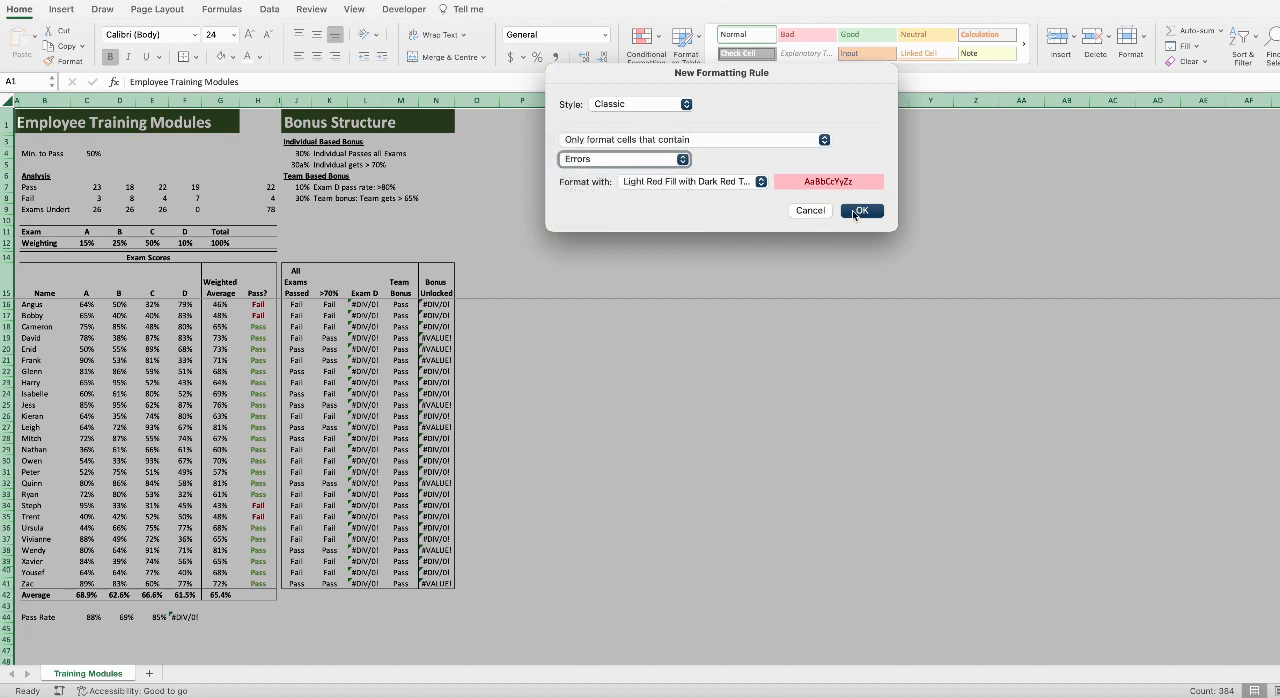
{"action": "left_click", "coordinate": [861, 210]}
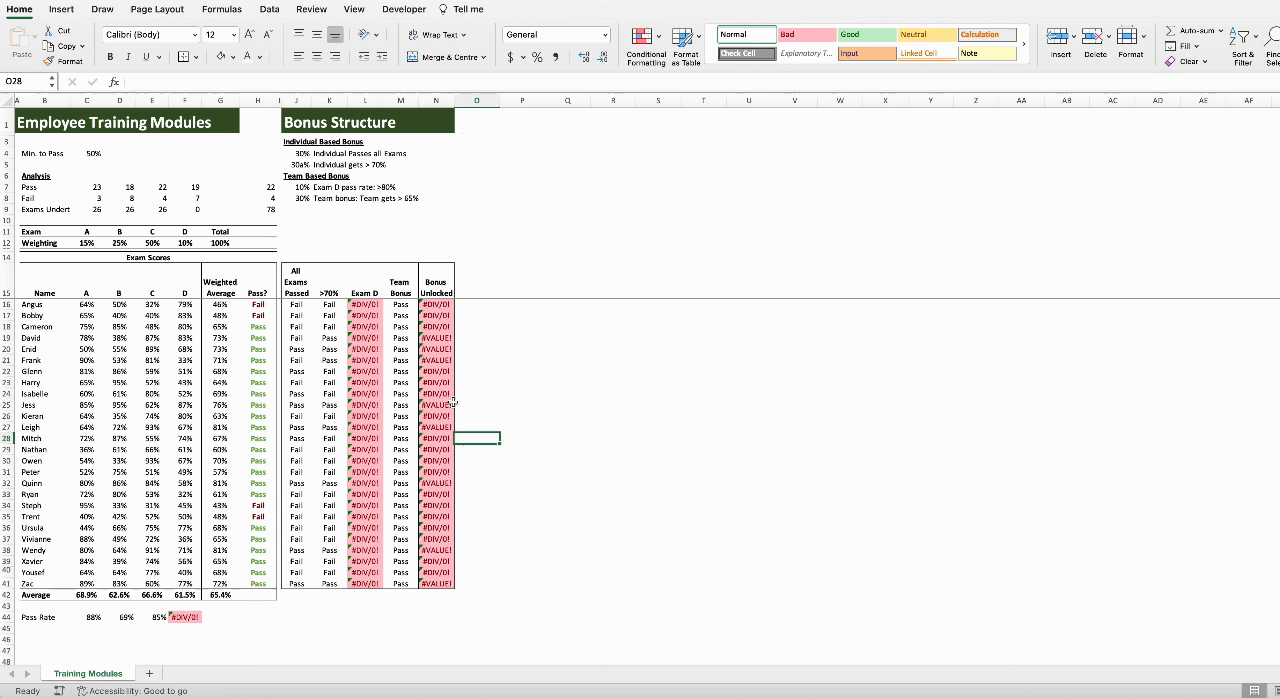
{"action": "mouse_move", "coordinate": [458, 396]}
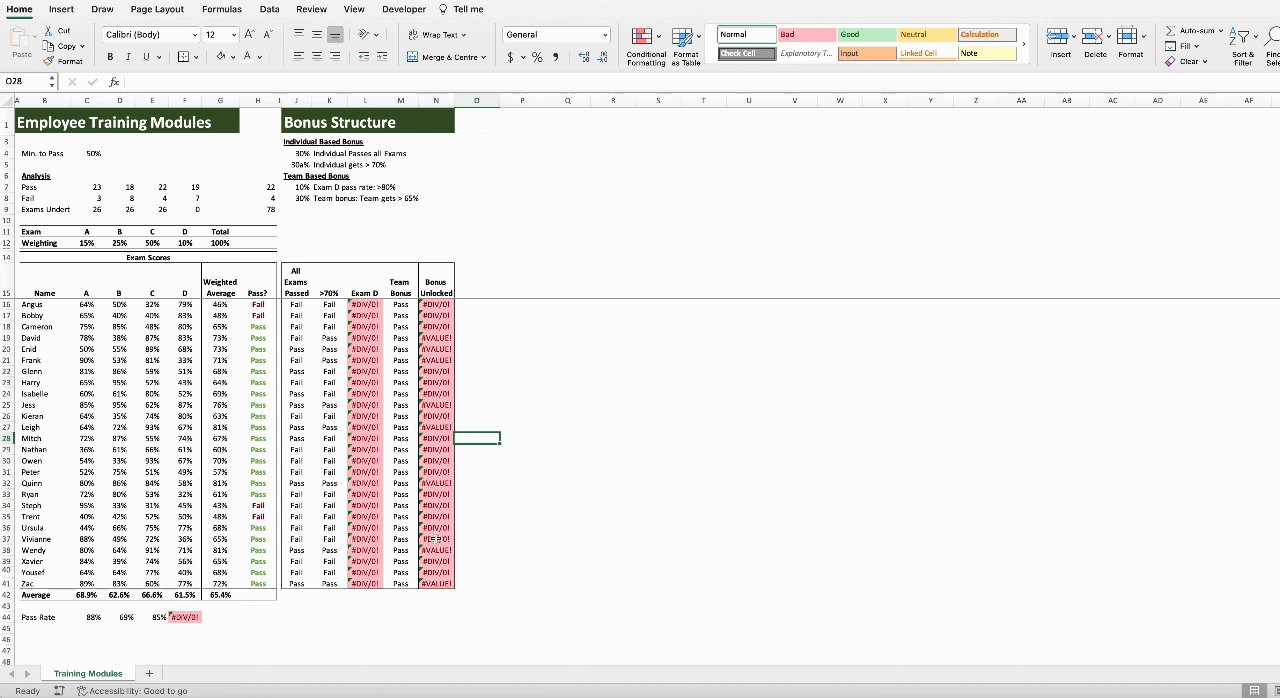
{"action": "mouse_move", "coordinate": [361, 494]}
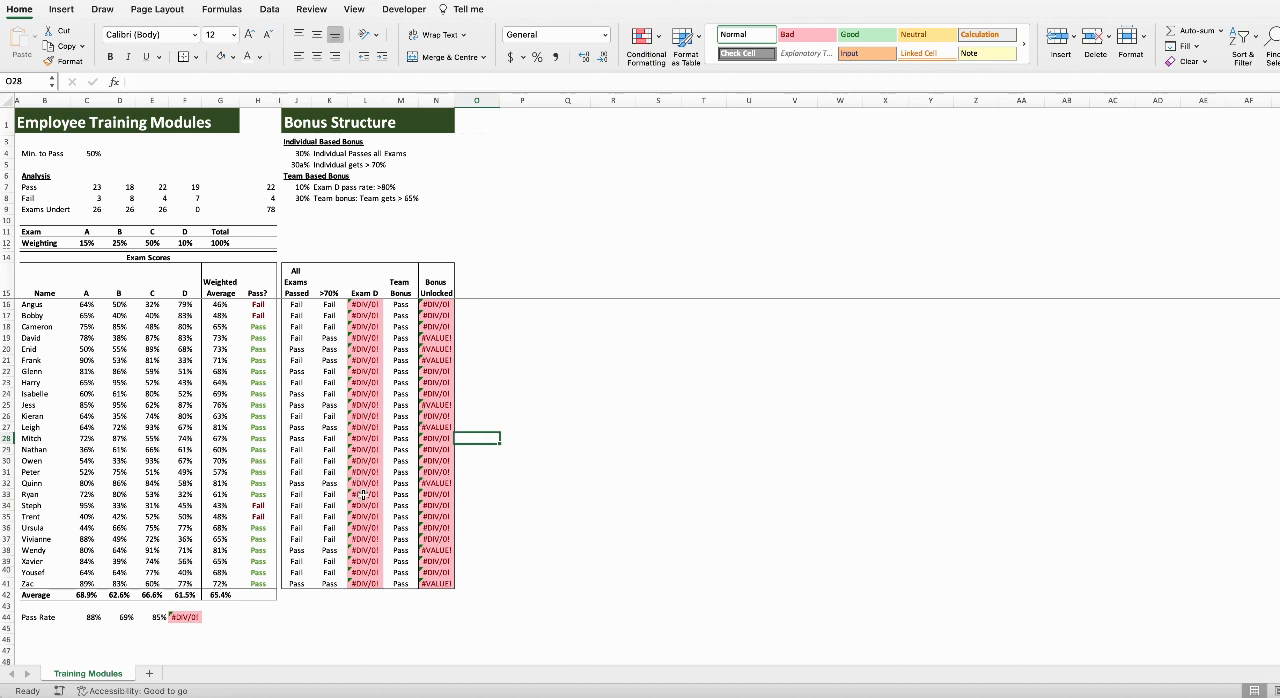
{"action": "mouse_move", "coordinate": [361, 496]}
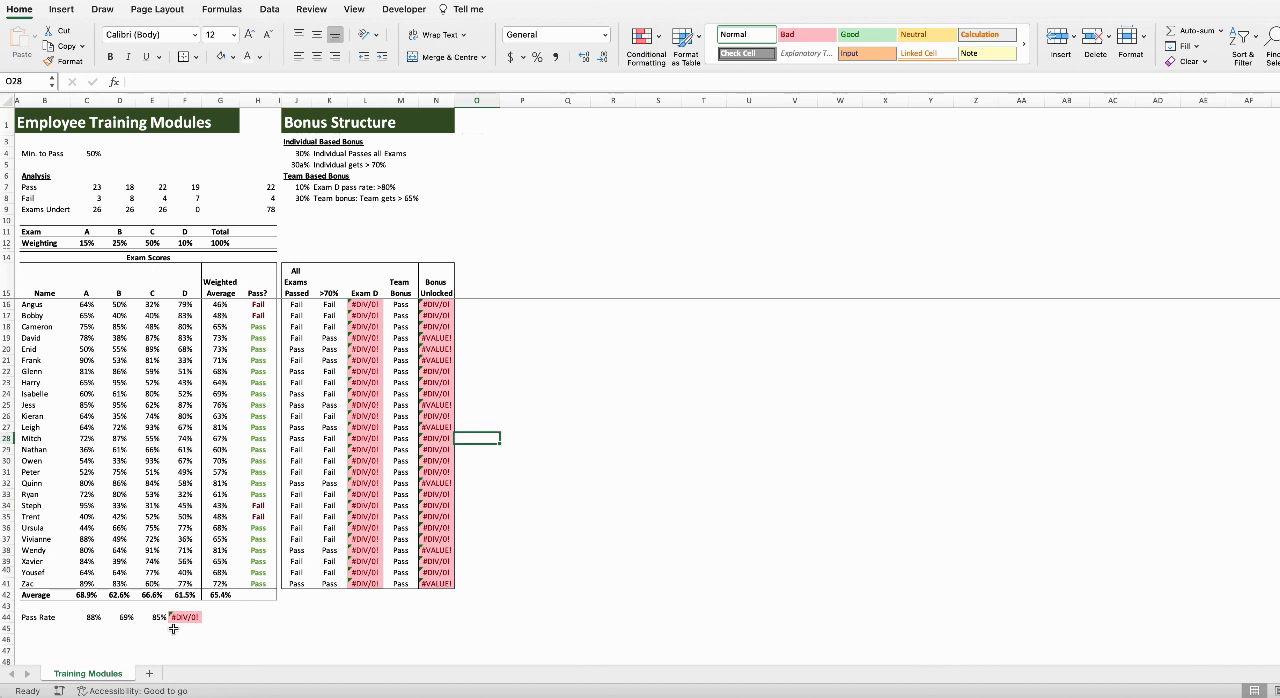
{"action": "mouse_move", "coordinate": [208, 622]}
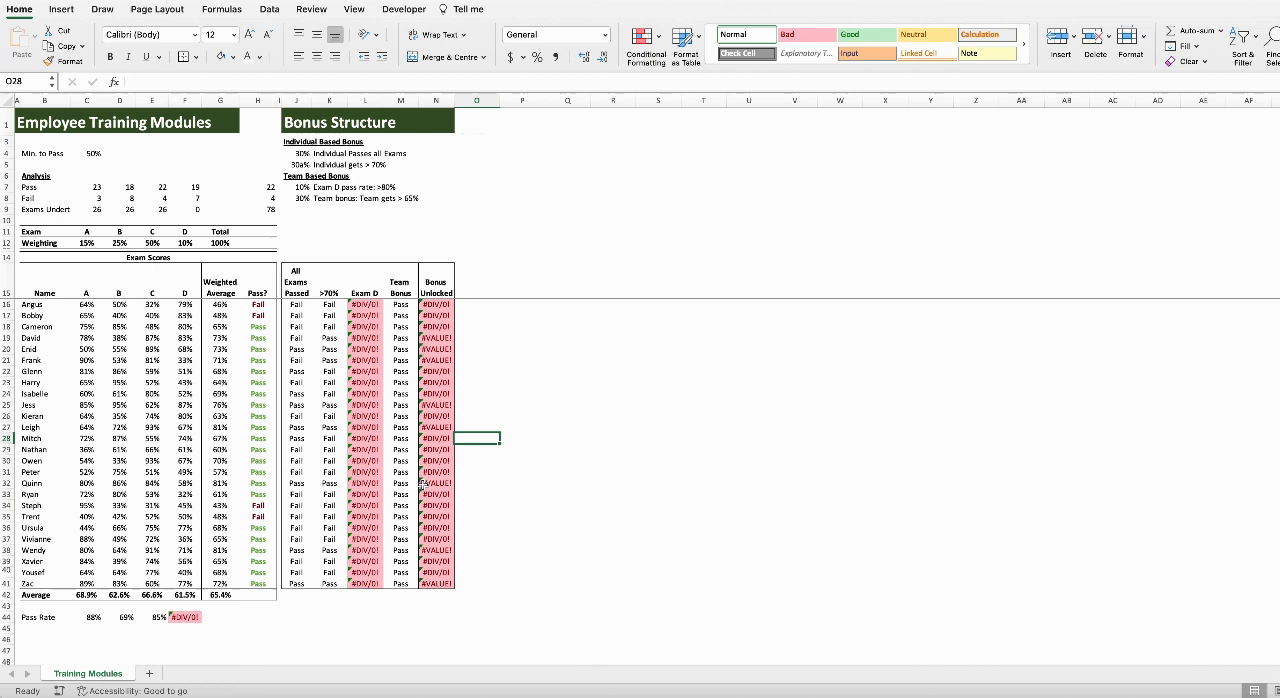
{"action": "mouse_move", "coordinate": [431, 494]}
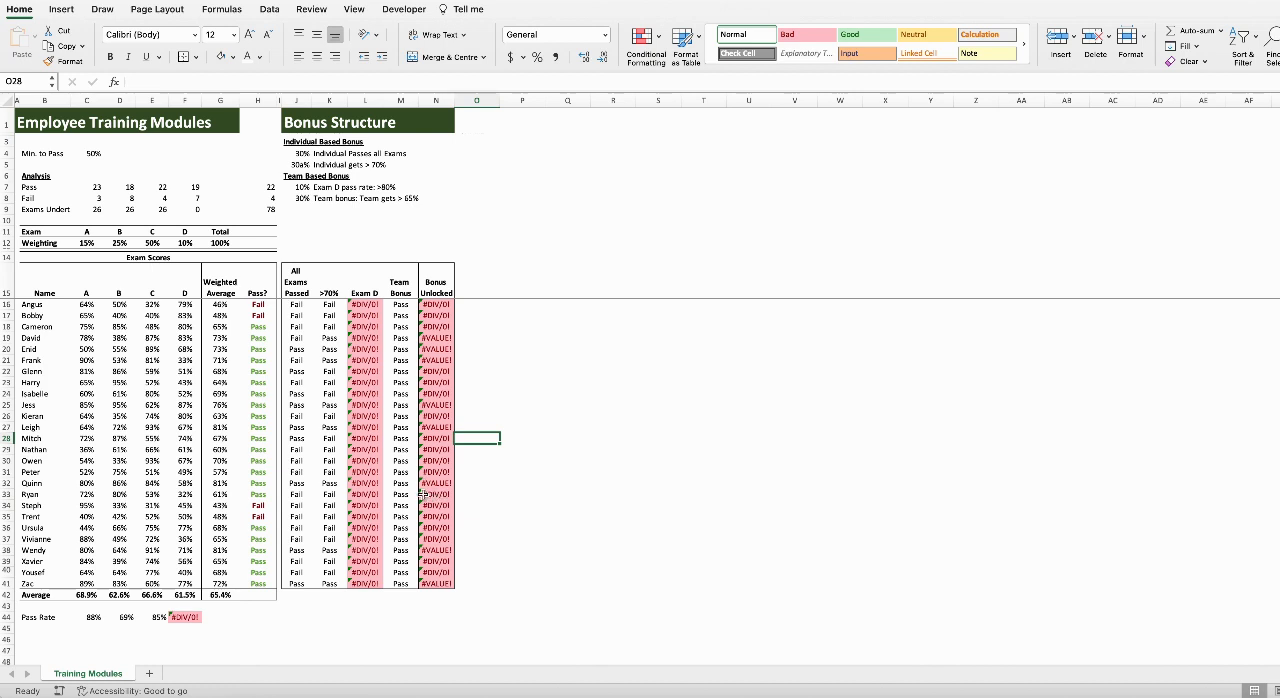
{"action": "mouse_move", "coordinate": [410, 483]}
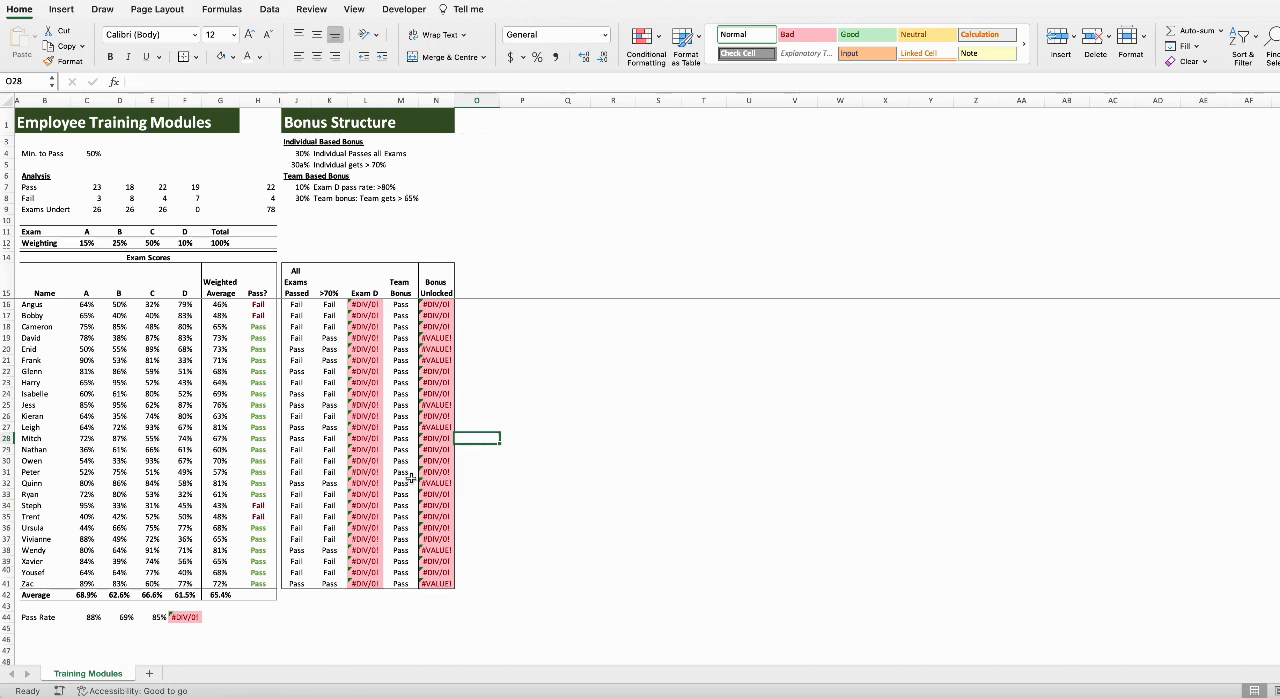
{"action": "mouse_move", "coordinate": [398, 482]}
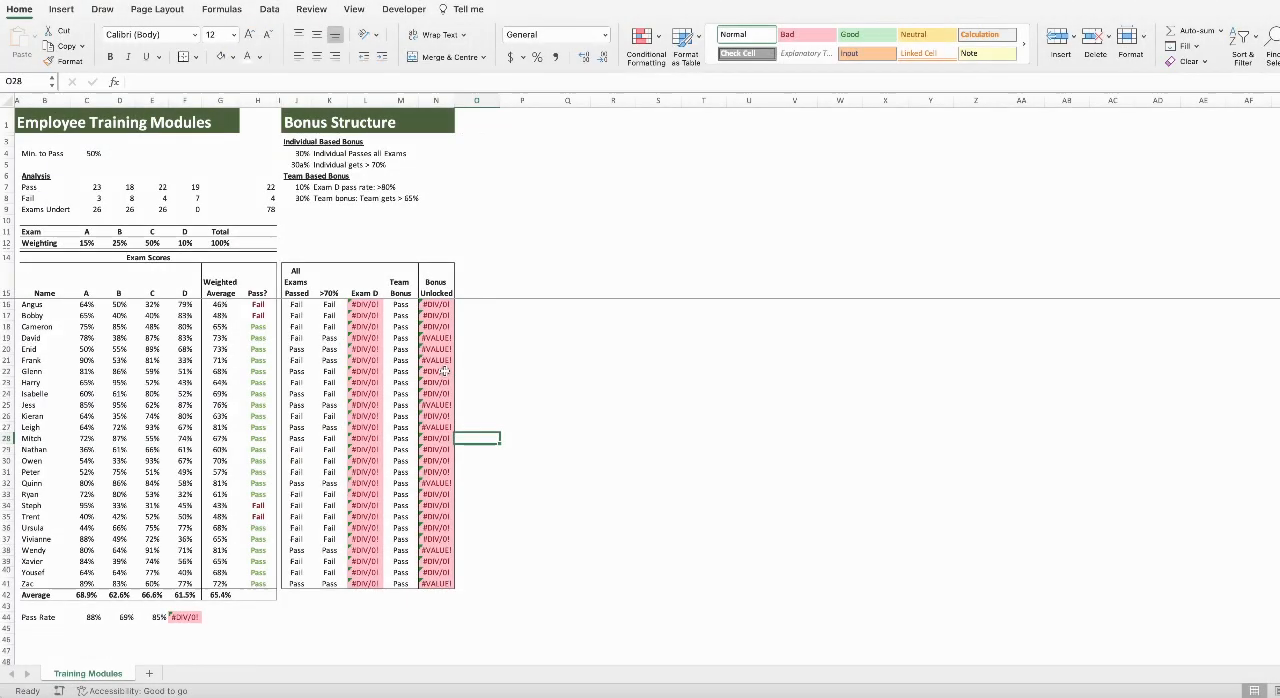
{"action": "left_click", "coordinate": [436, 382]}
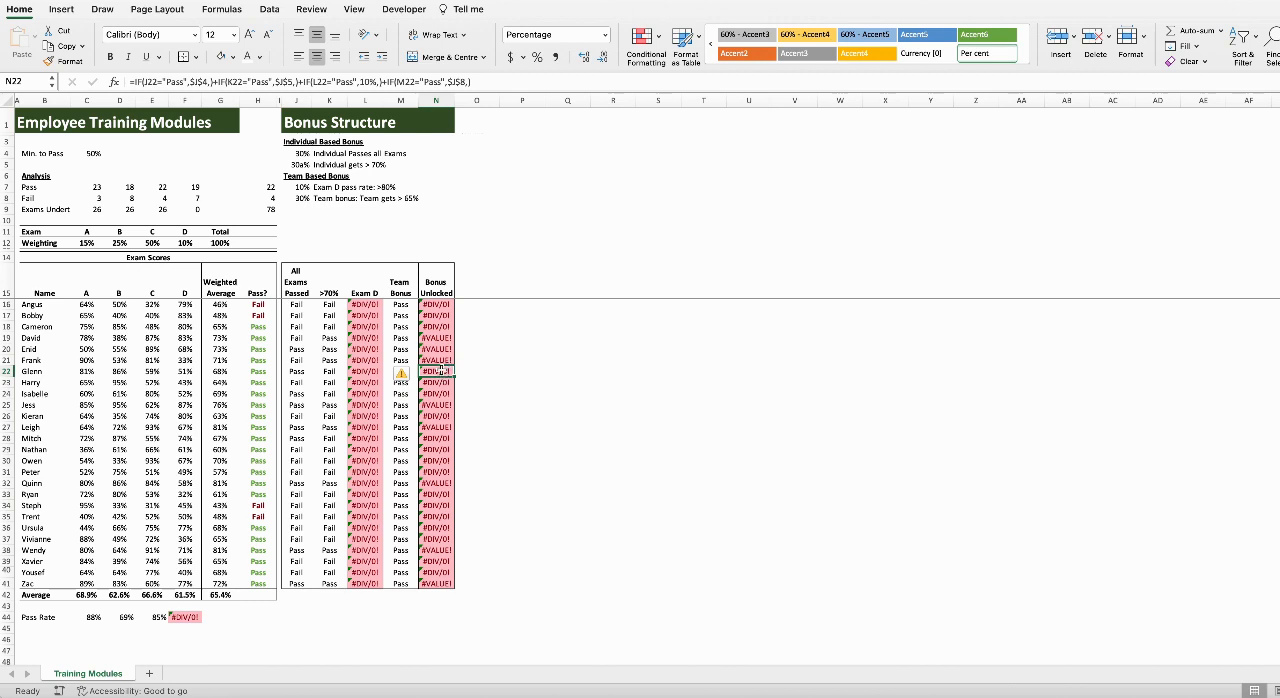
{"action": "mouse_move", "coordinate": [427, 394]}
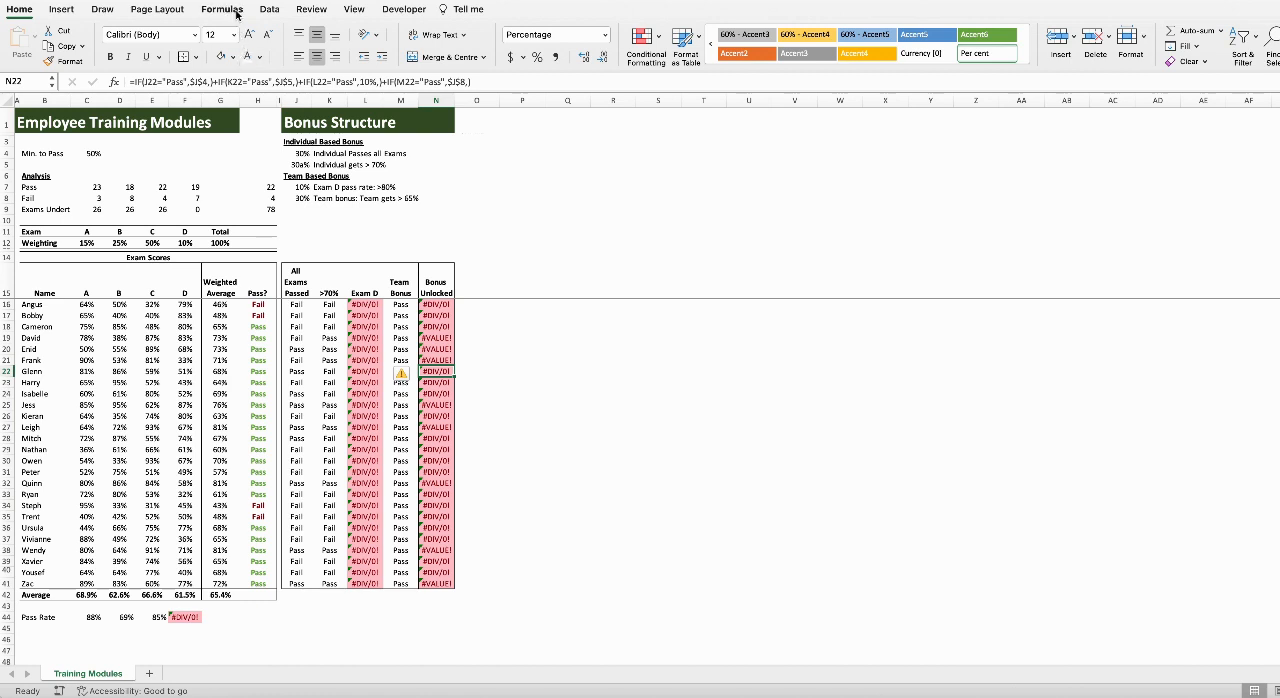
{"action": "left_click", "coordinate": [221, 9]}
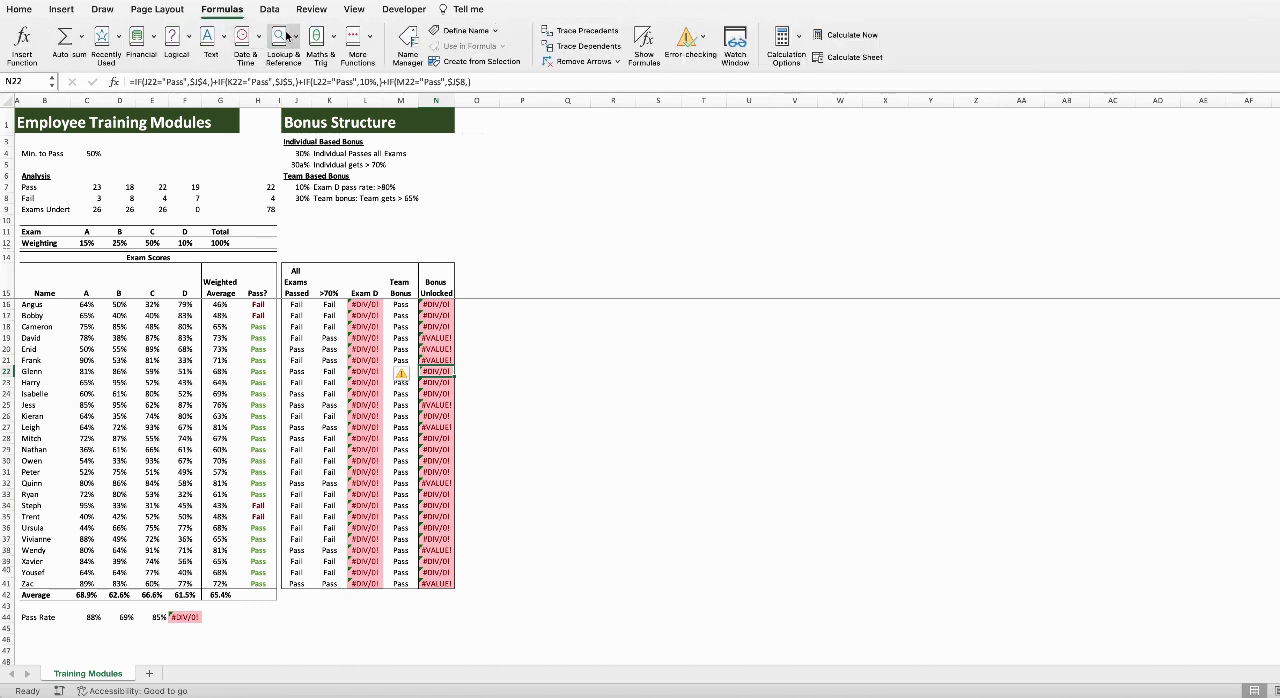
Step: Trace precedent arrows from Glenn's Bonus Unlocked cell N22 to its source cells
{"action": "left_click", "coordinate": [583, 30]}
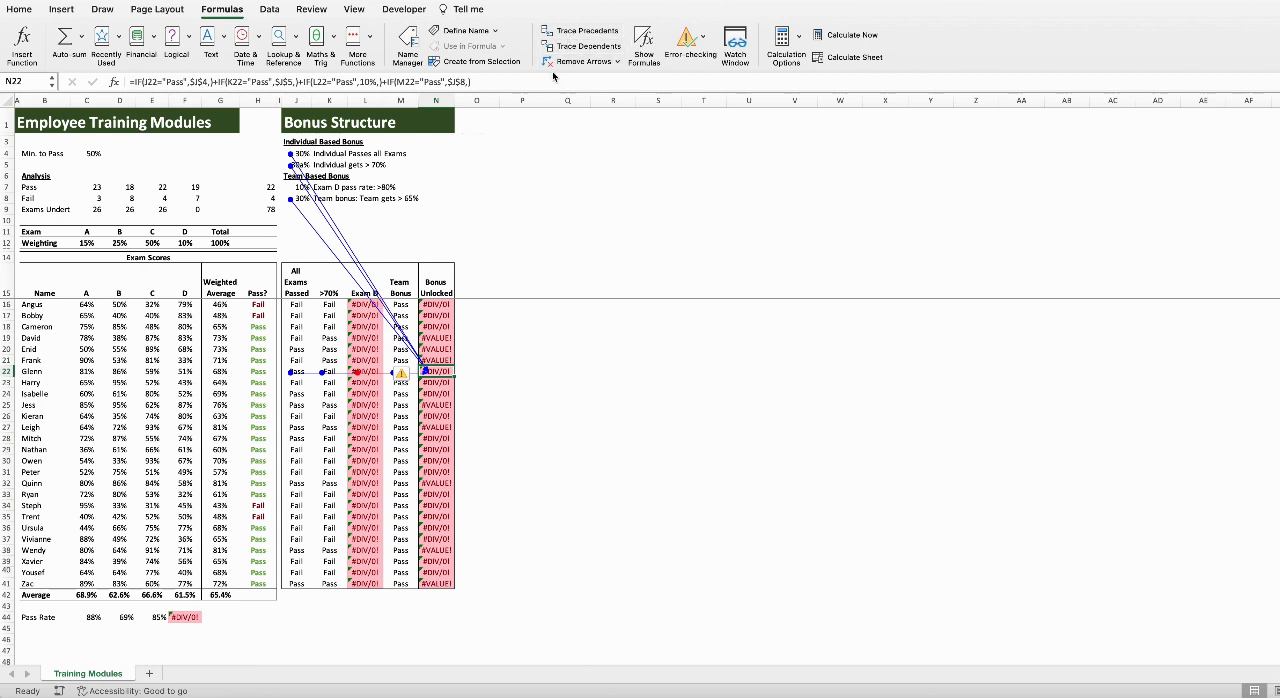
{"action": "mouse_move", "coordinate": [492, 329]}
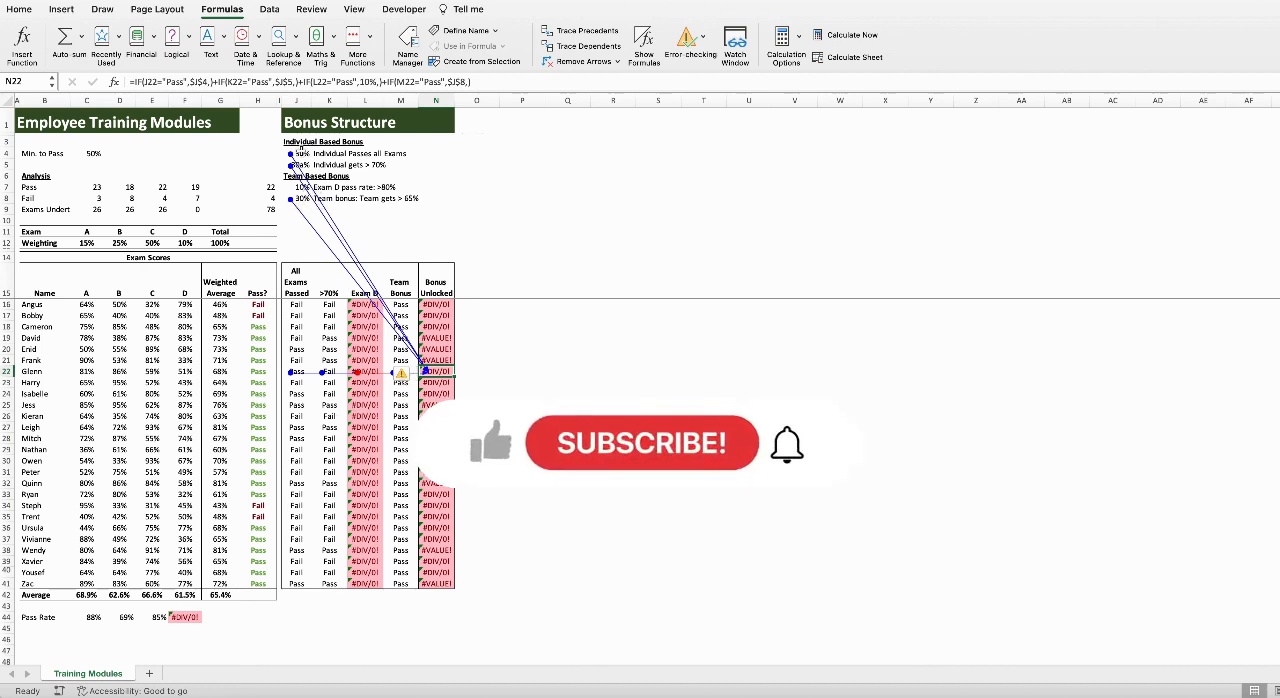
{"action": "mouse_move", "coordinate": [642, 458]}
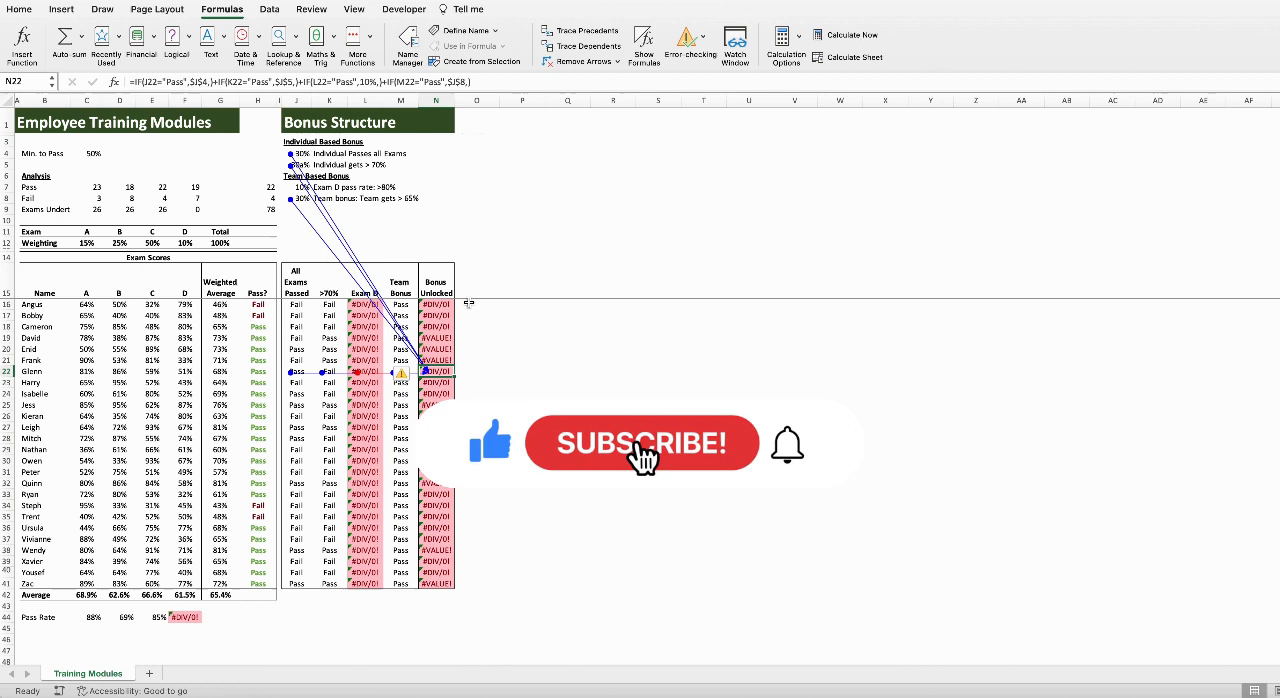
{"action": "left_click", "coordinate": [642, 444]}
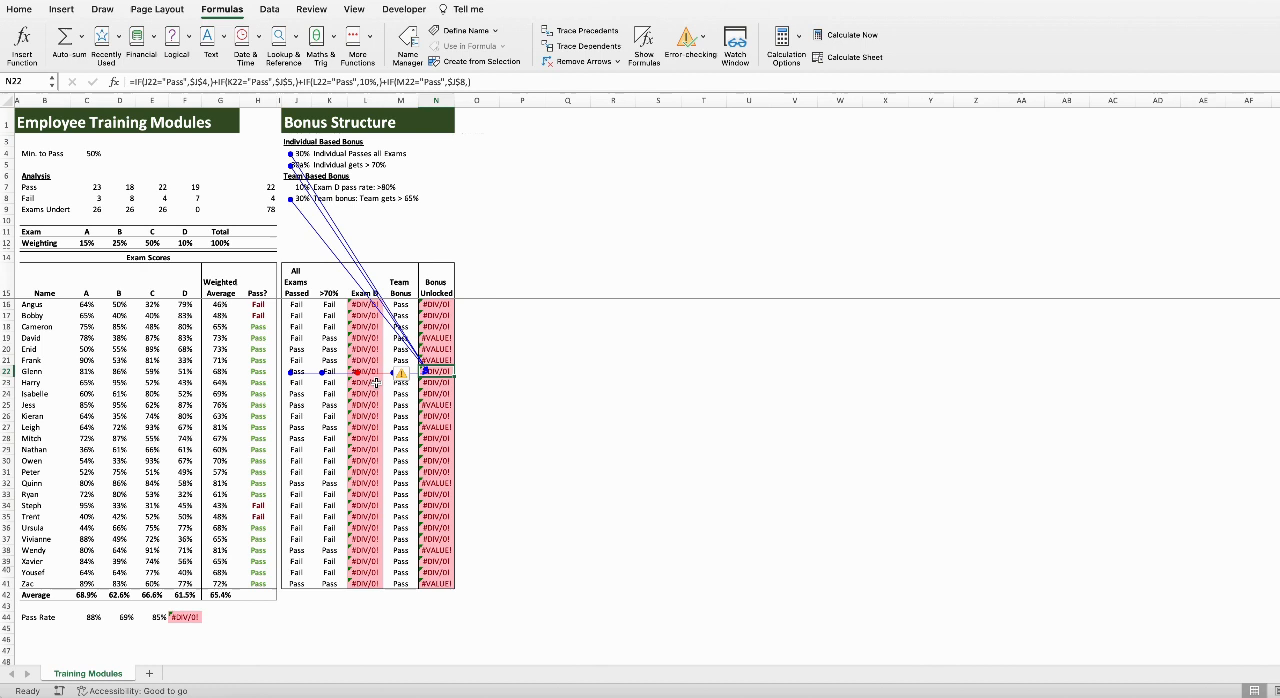
{"action": "mouse_move", "coordinate": [406, 376]}
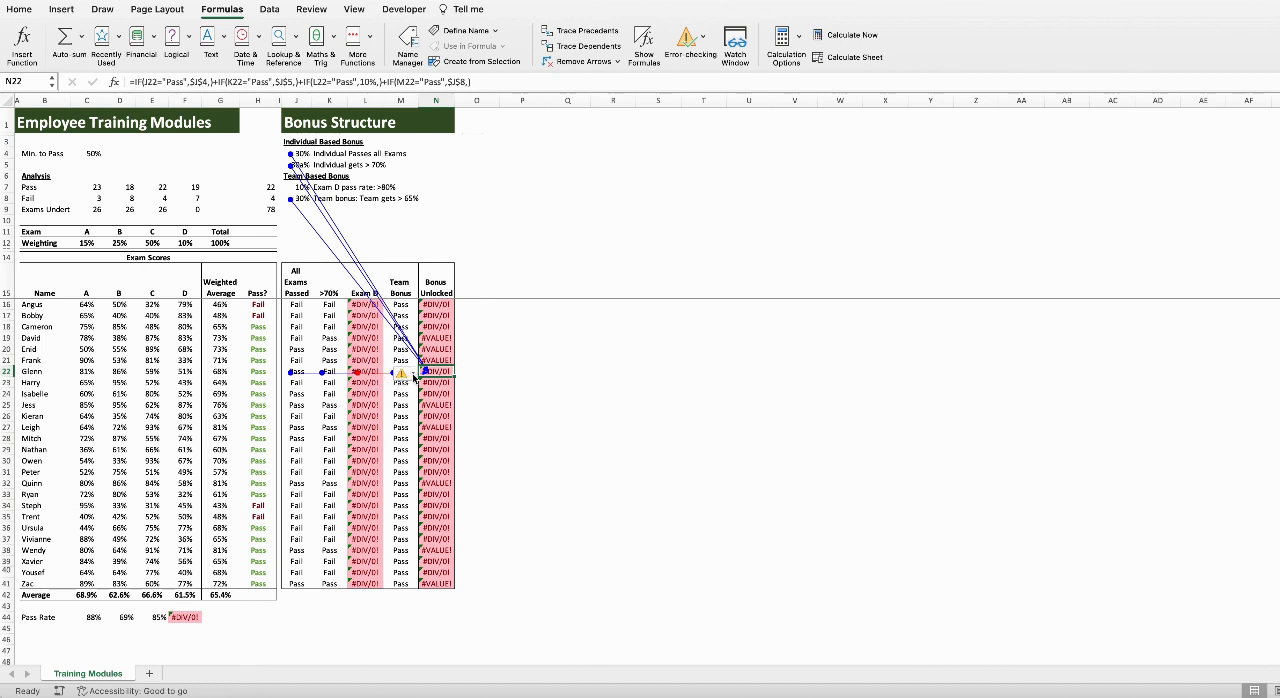
{"action": "left_click", "coordinate": [404, 373]}
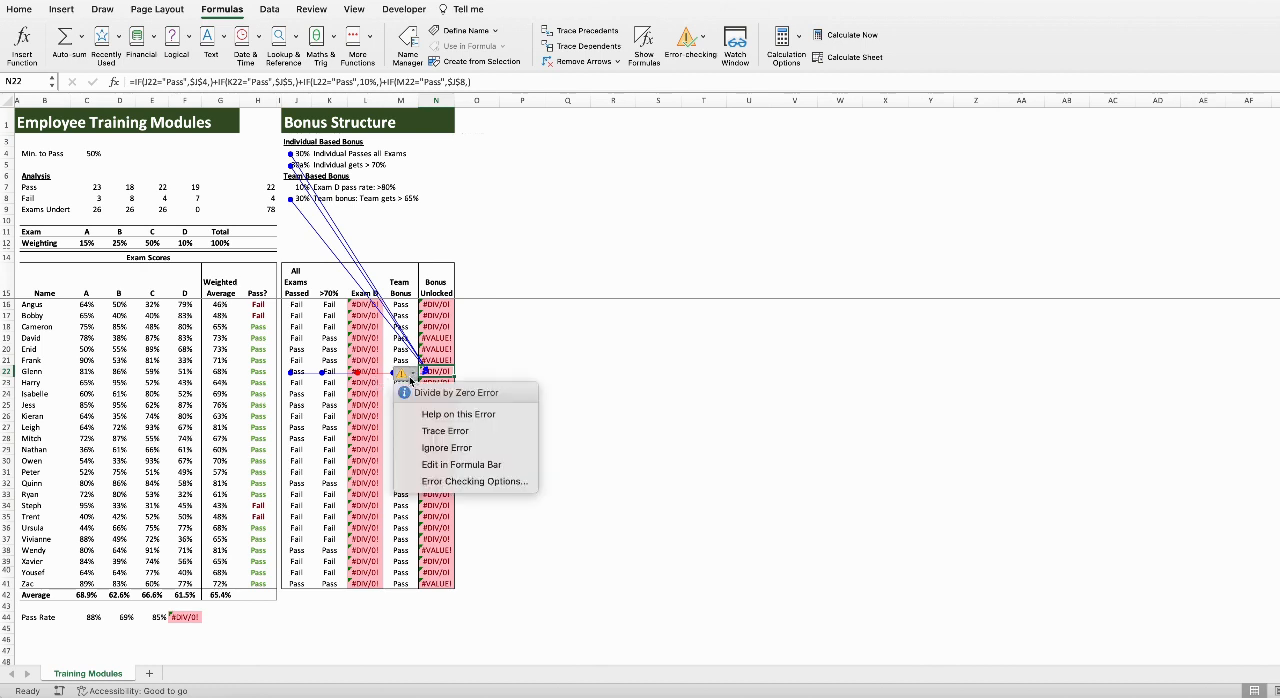
{"action": "mouse_move", "coordinate": [452, 400]}
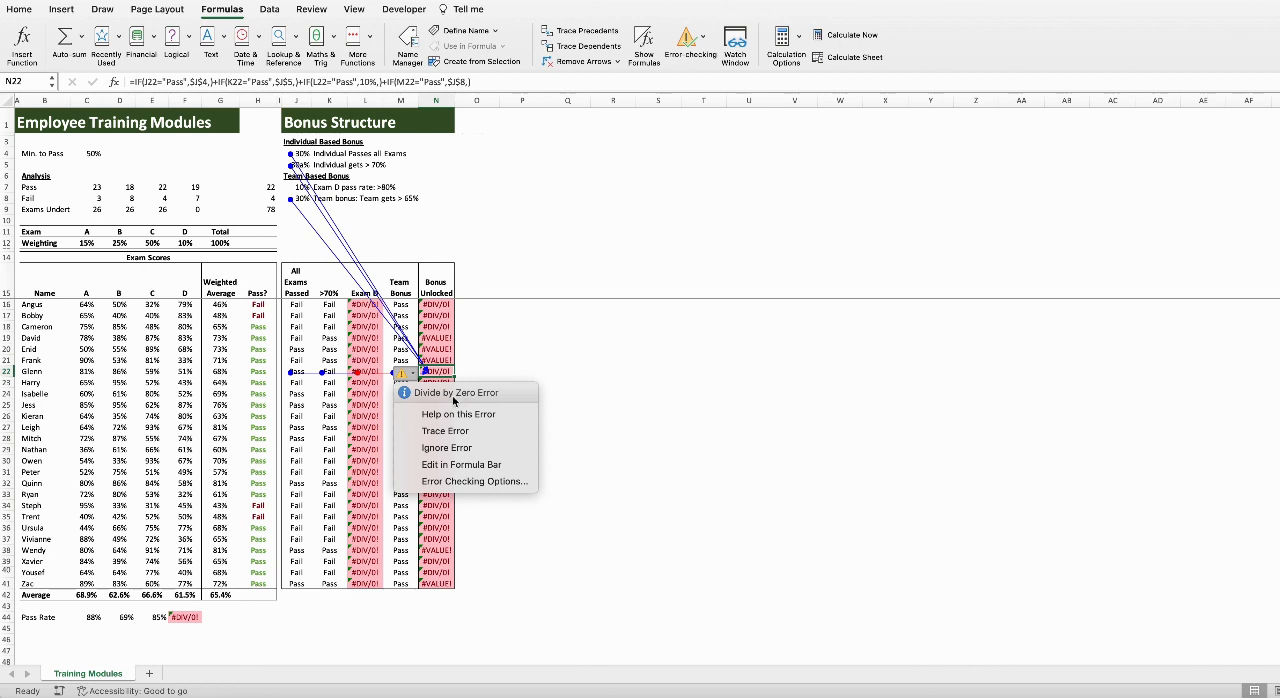
{"action": "mouse_move", "coordinate": [502, 398]}
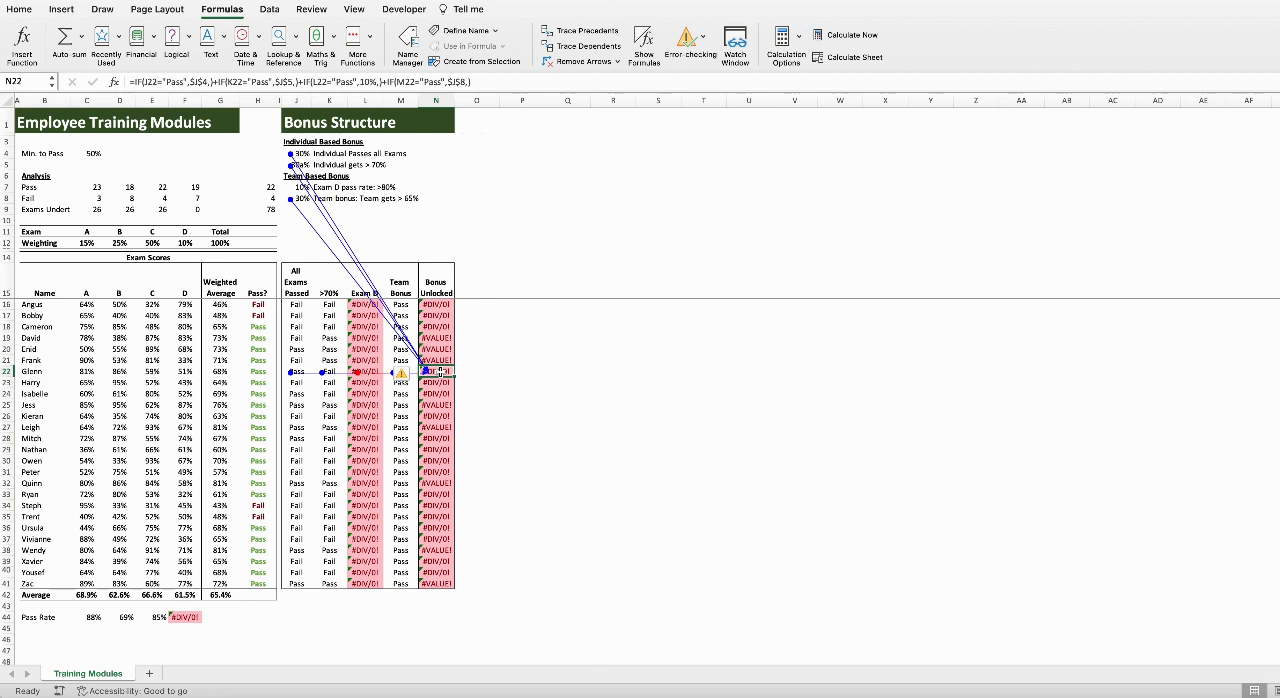
Step: Select all precedents of the bonus formula with Ctrl+Shift+[ and dismiss the no-cells-found alert
{"action": "key", "text": "Ctrl+Shift"}
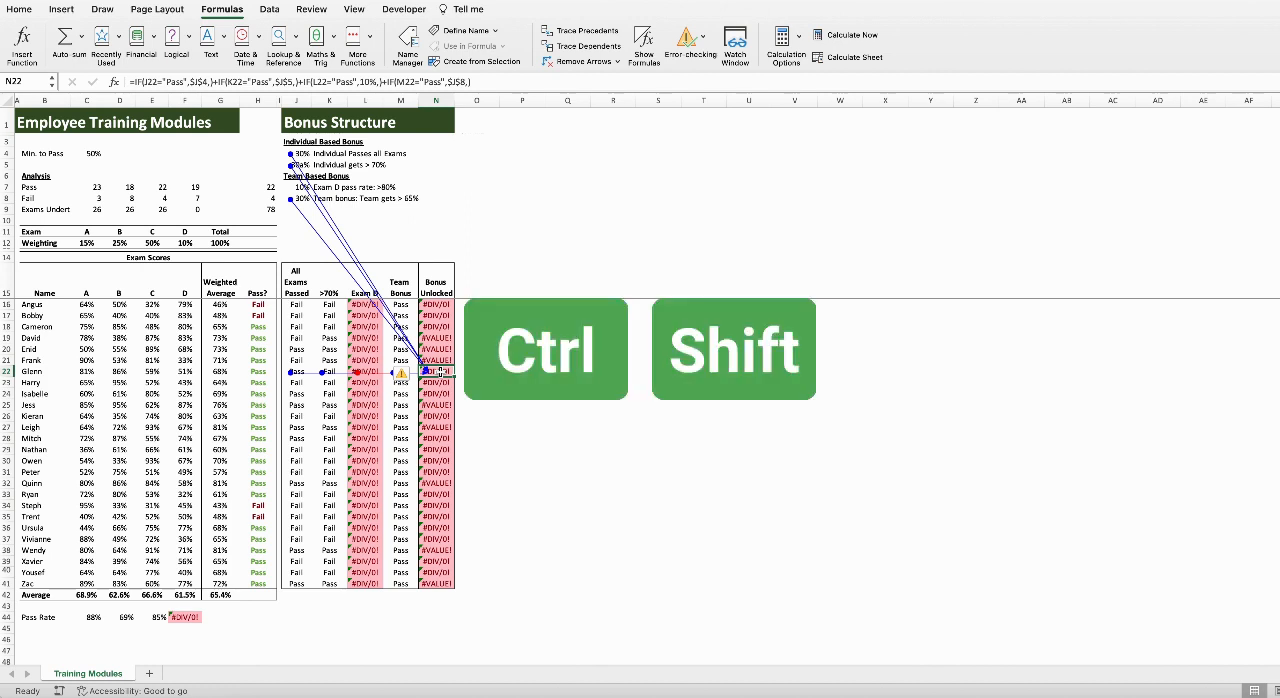
{"action": "key", "text": "ctrl+shift+["}
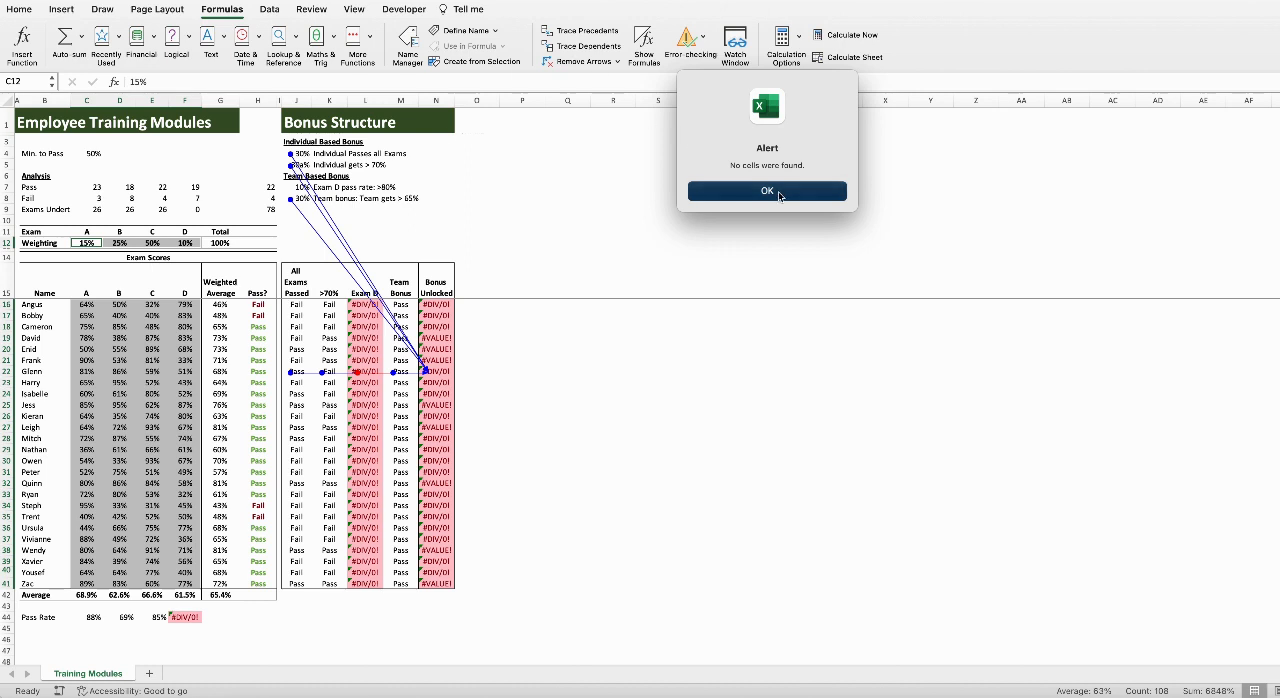
{"action": "left_click", "coordinate": [767, 191]}
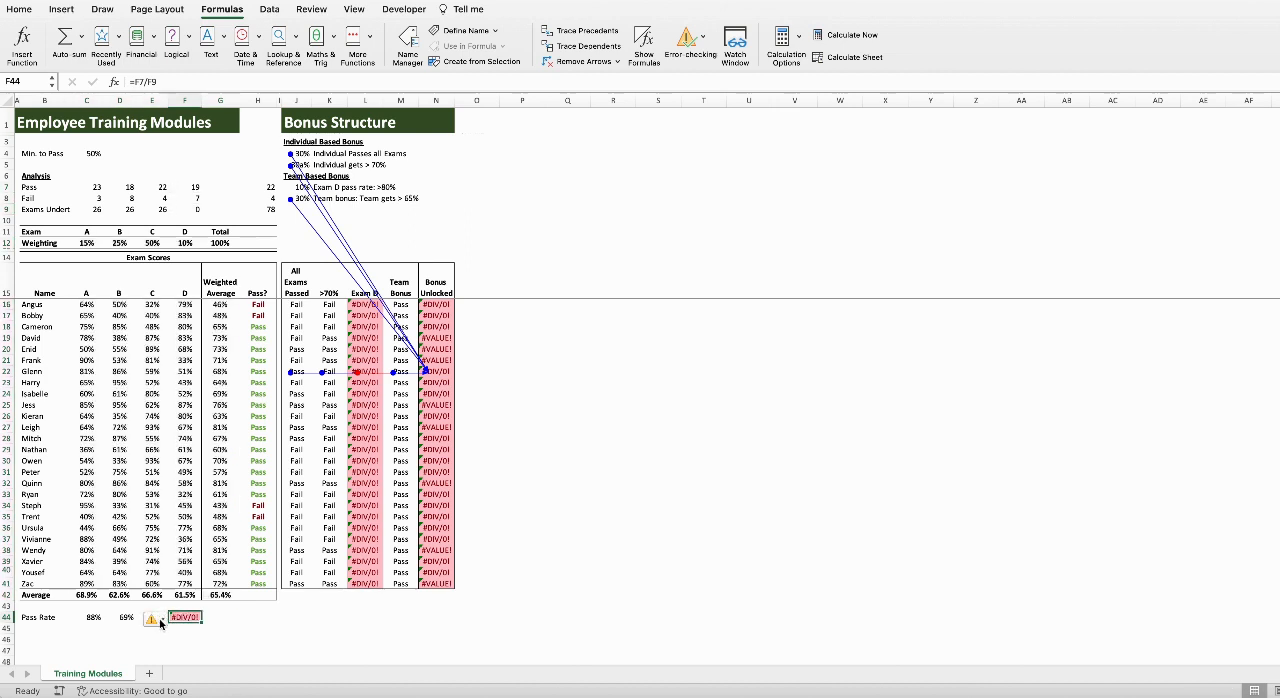
Step: Open the error-checking options on the Exam D pass rate cell F44
{"action": "left_click", "coordinate": [152, 620]}
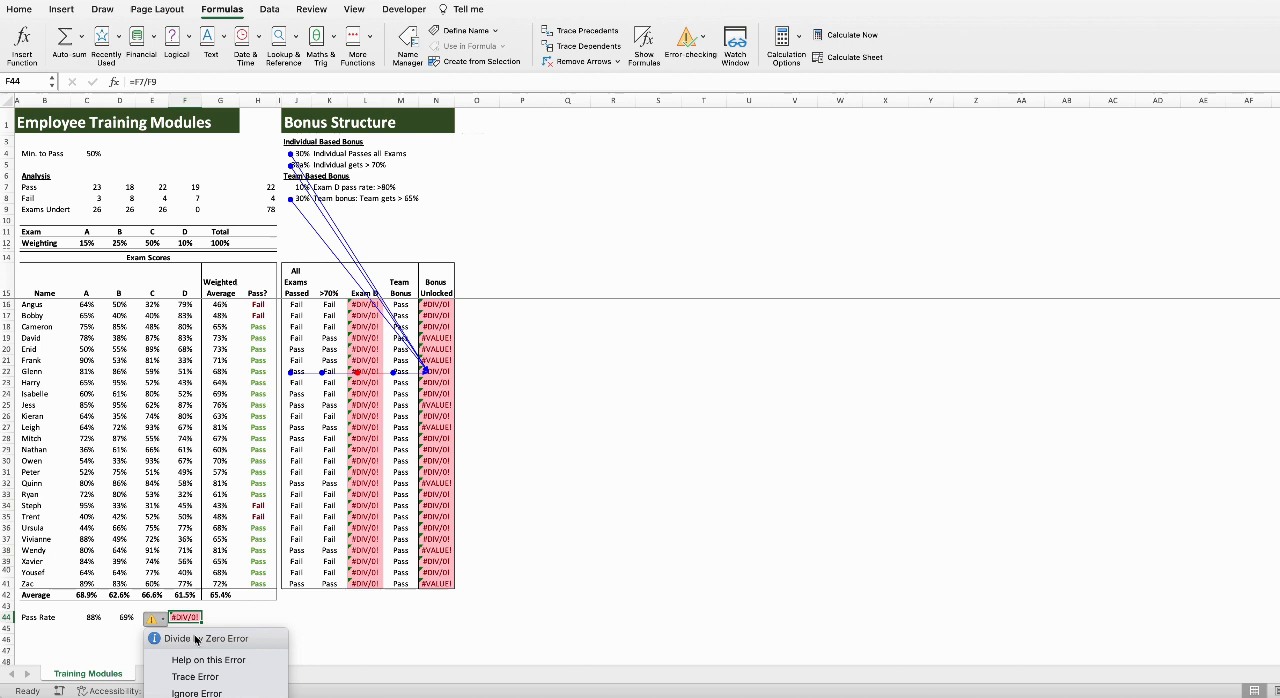
{"action": "mouse_move", "coordinate": [203, 639]}
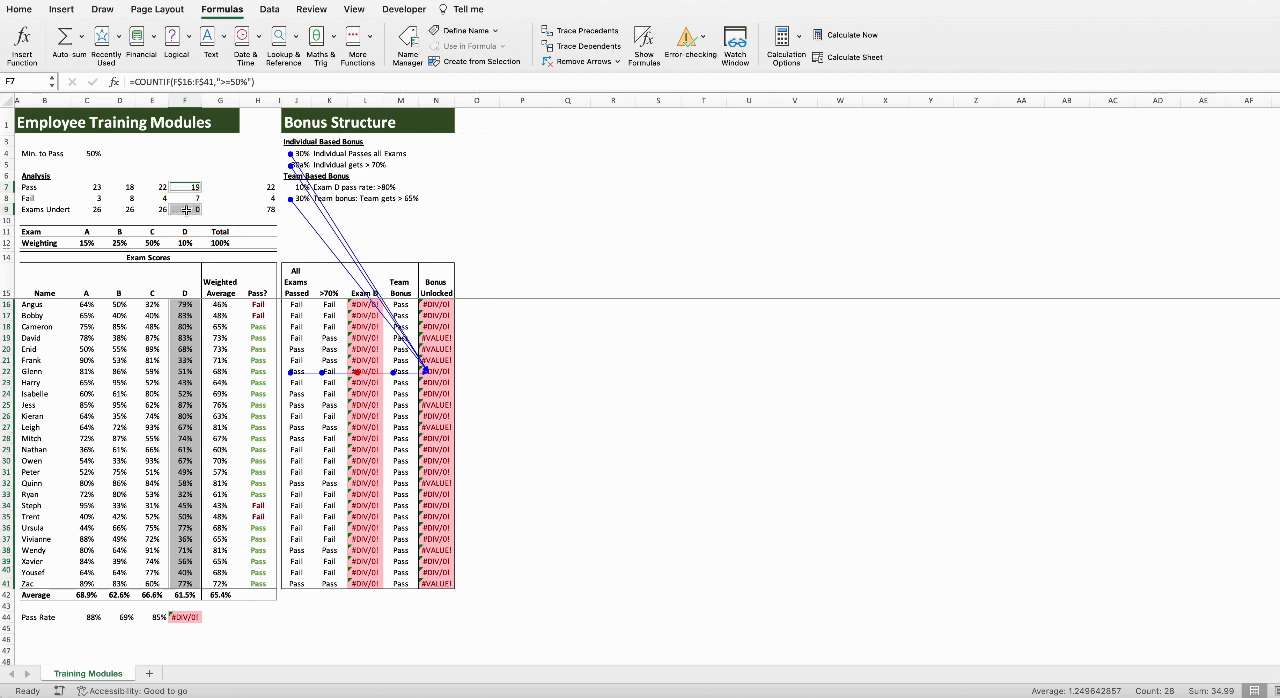
Step: Change F9 to =COUNT(F16:F41) and format F44 as a percentage (73%)
{"action": "left_click", "coordinate": [185, 209]}
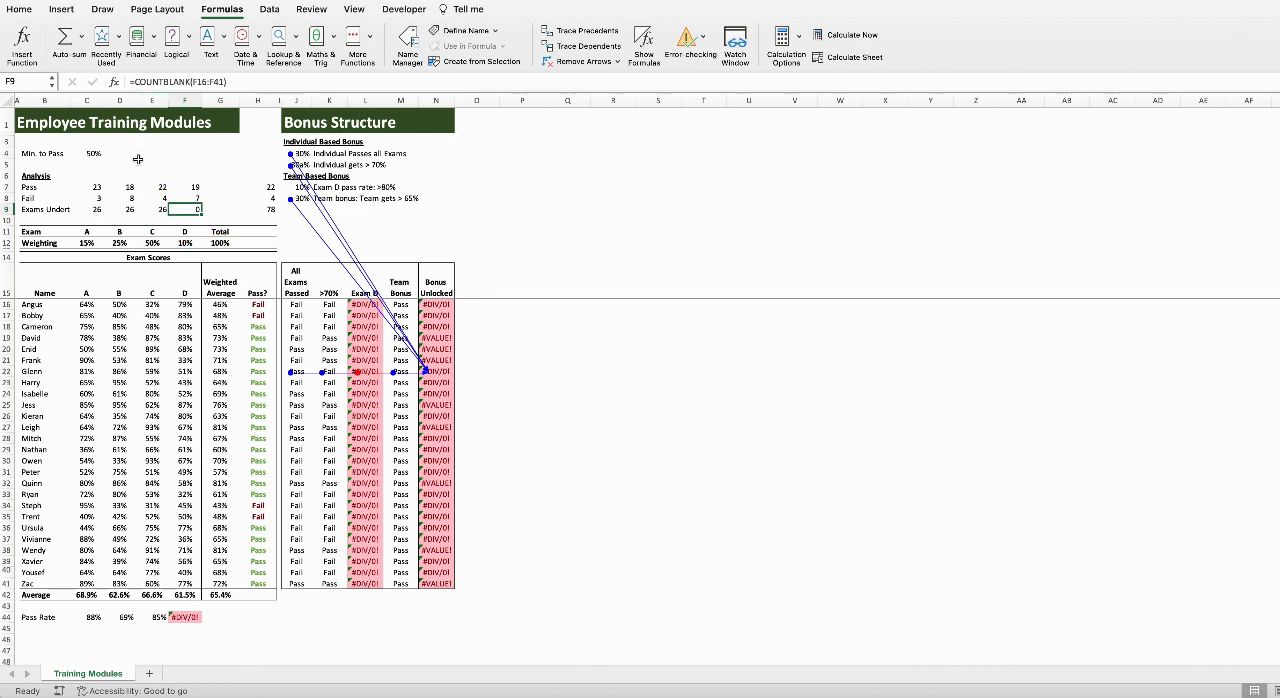
{"action": "left_click", "coordinate": [91, 209]}
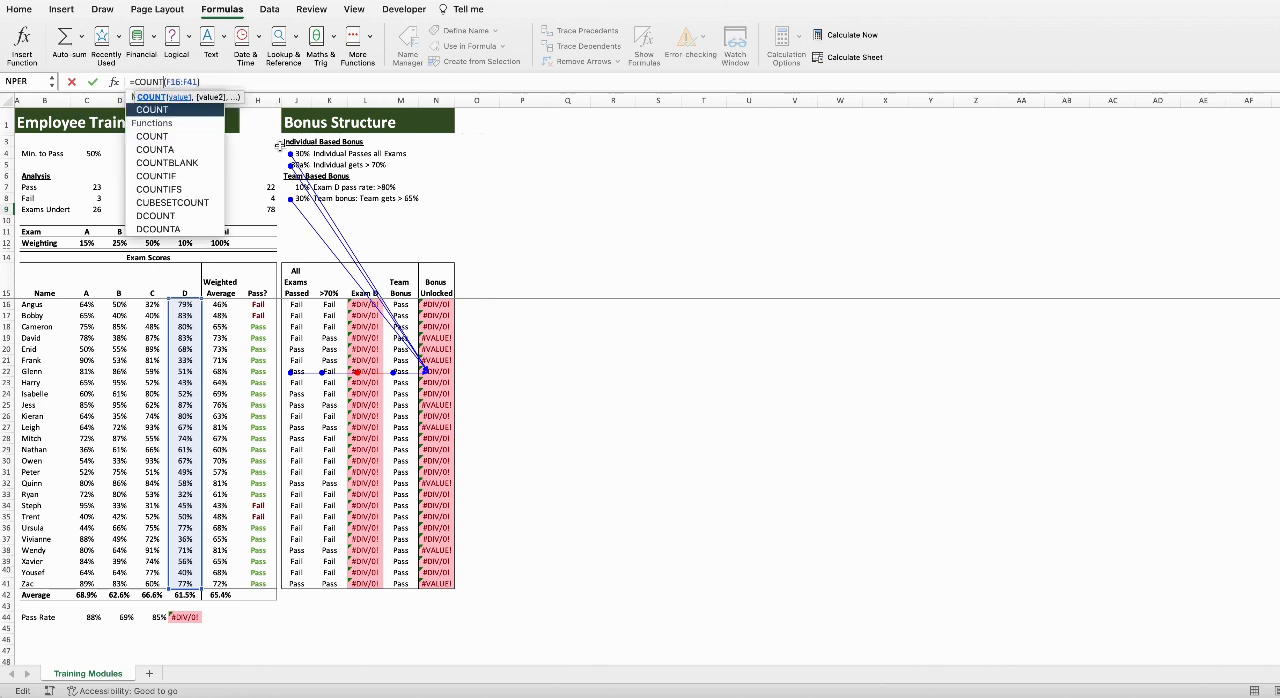
{"action": "key", "text": "Enter"}
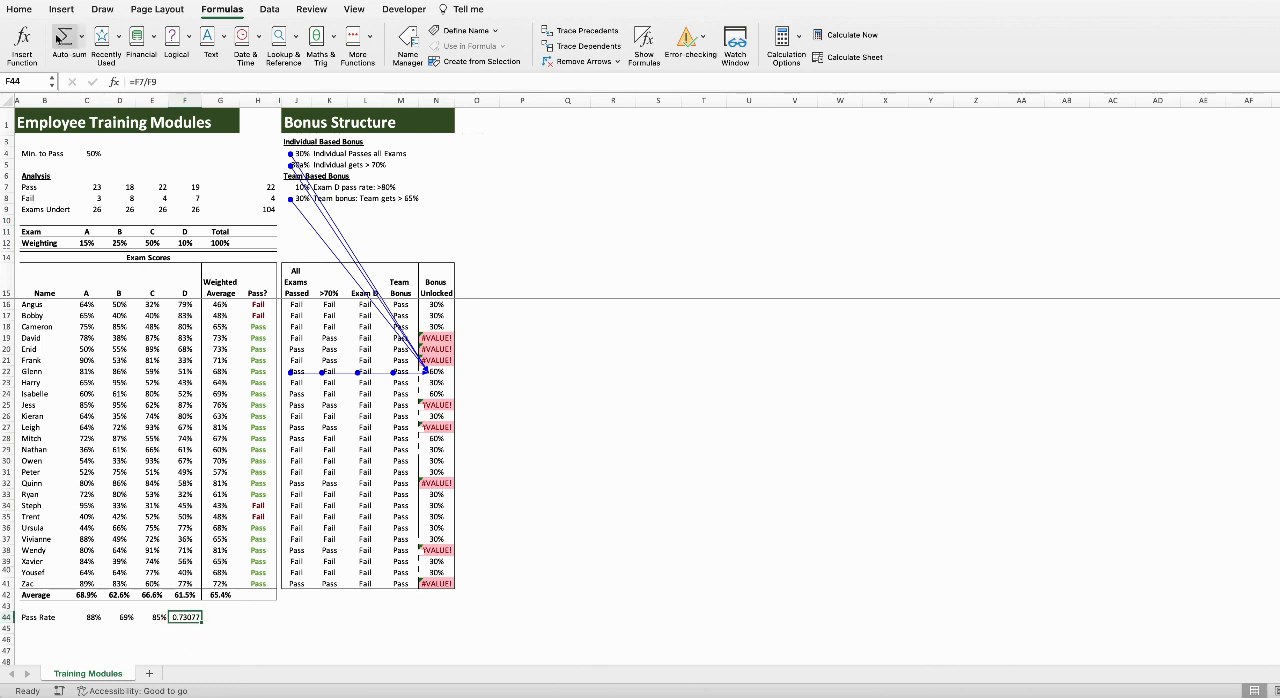
{"action": "left_click", "coordinate": [24, 9]}
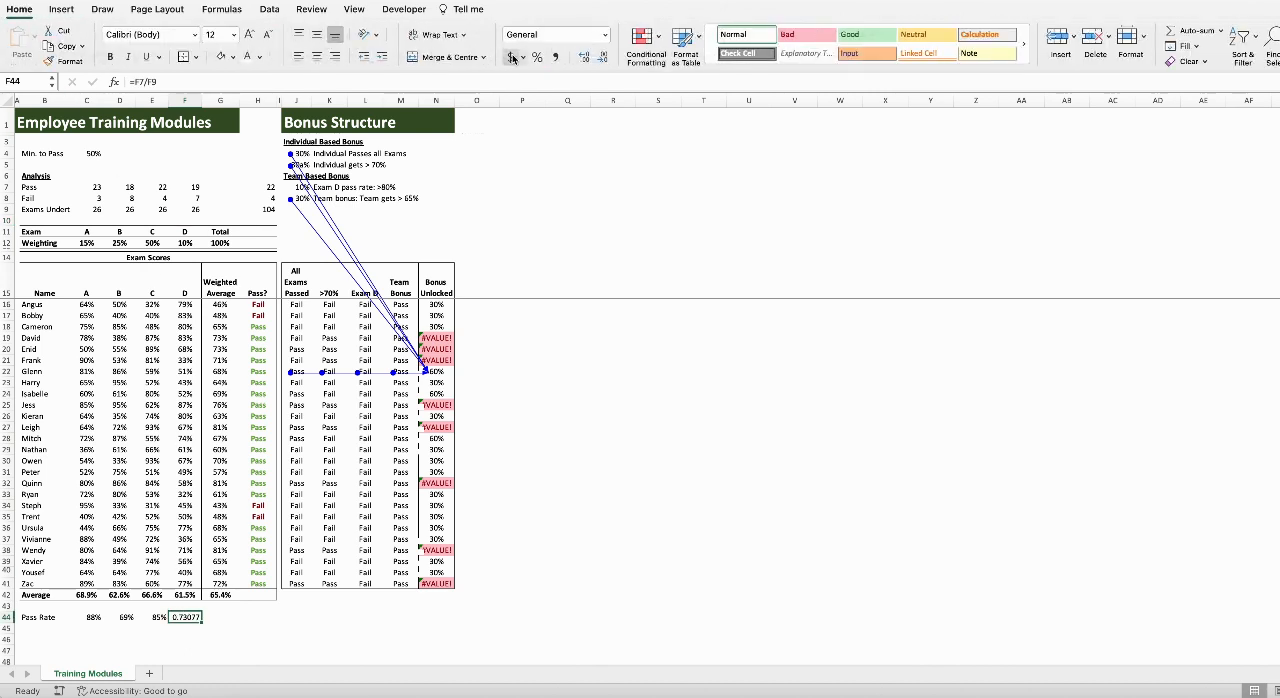
{"action": "left_click", "coordinate": [524, 427]}
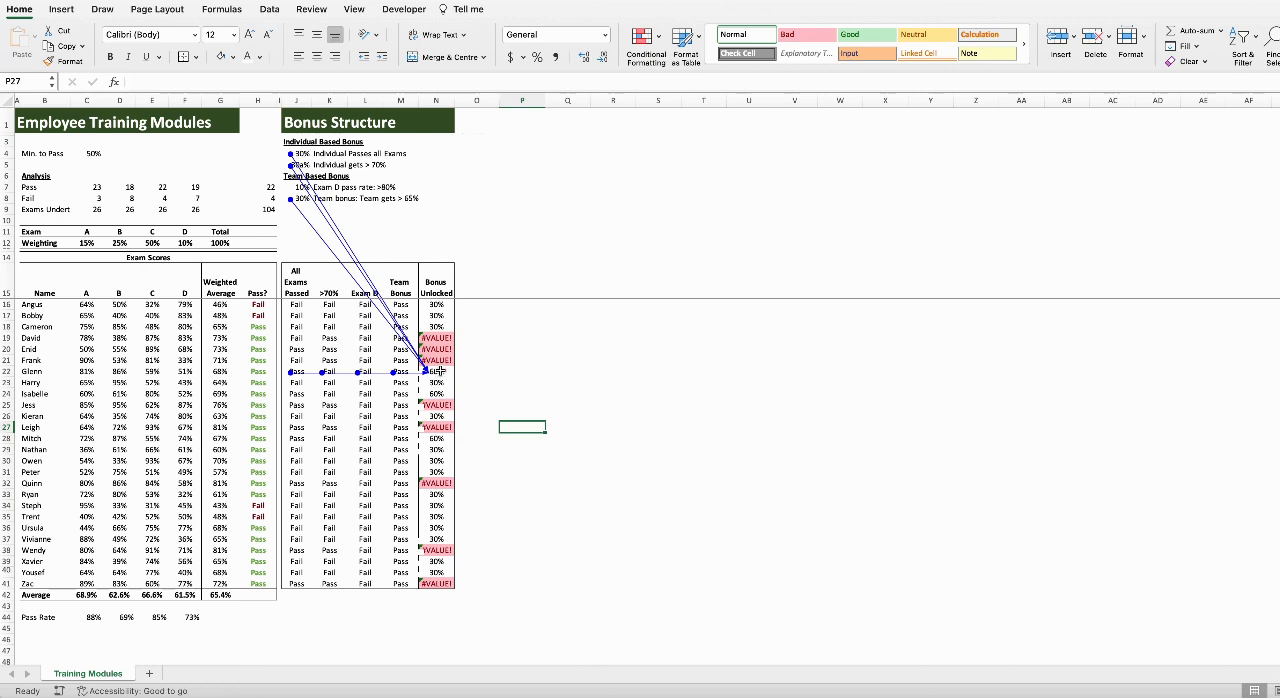
Step: Jump from a #VALUE! bonus cell to its precedents to fix the 30a% bonus rate
{"action": "left_click", "coordinate": [436, 360]}
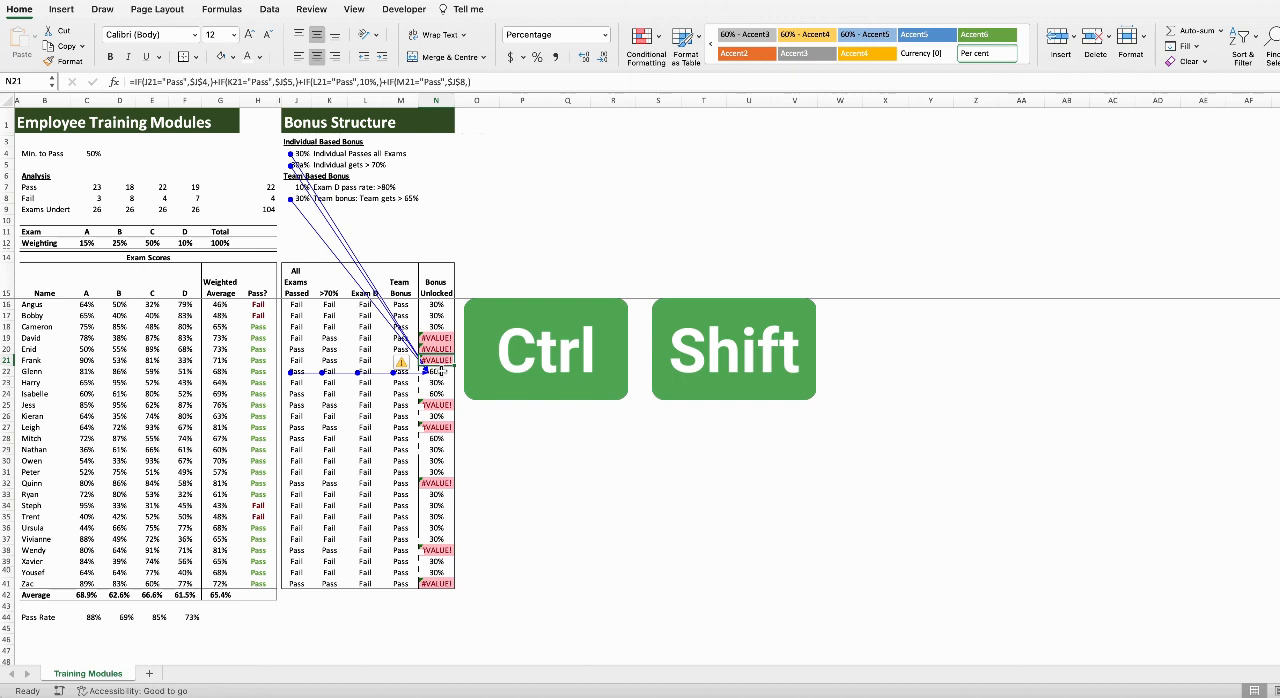
{"action": "key", "text": "["}
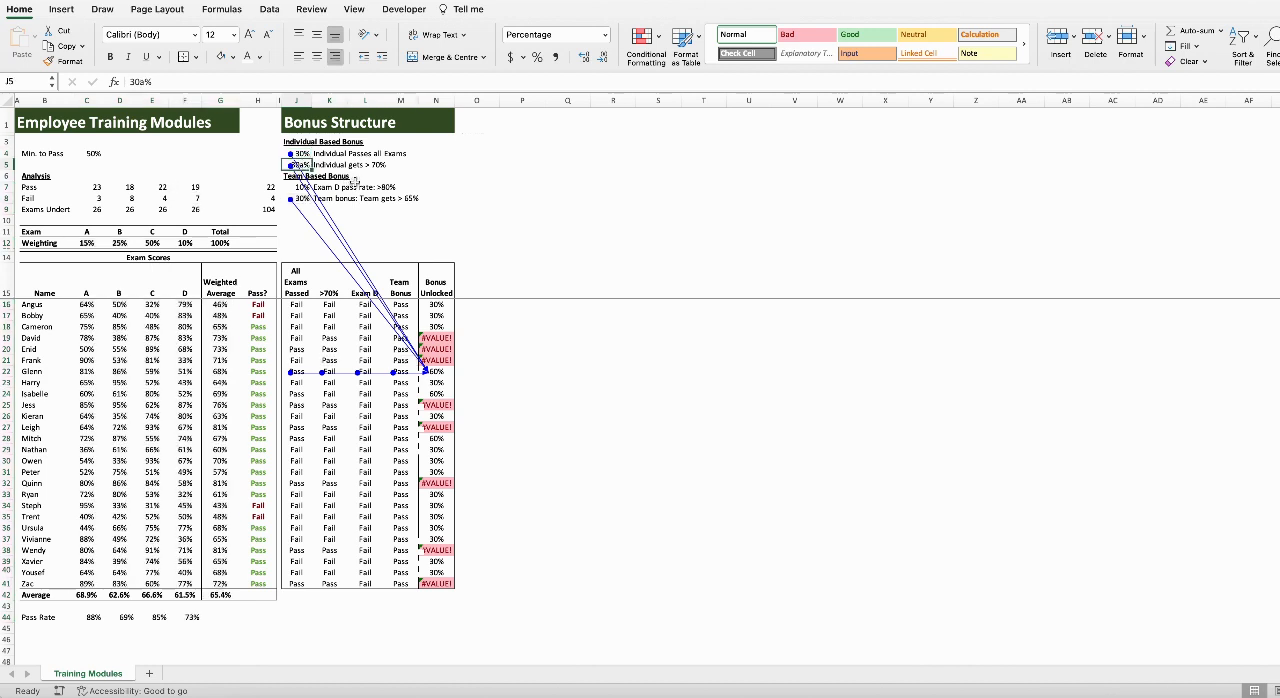
{"action": "mouse_move", "coordinate": [384, 180]}
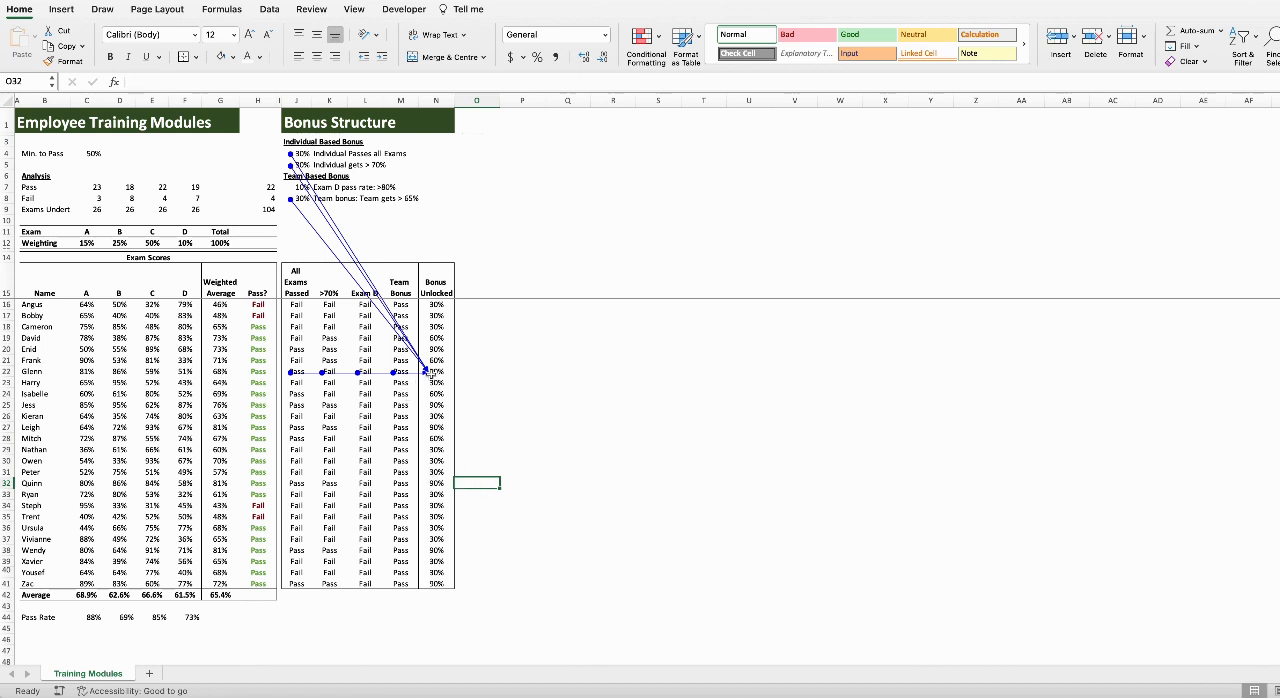
{"action": "left_click", "coordinate": [210, 10]}
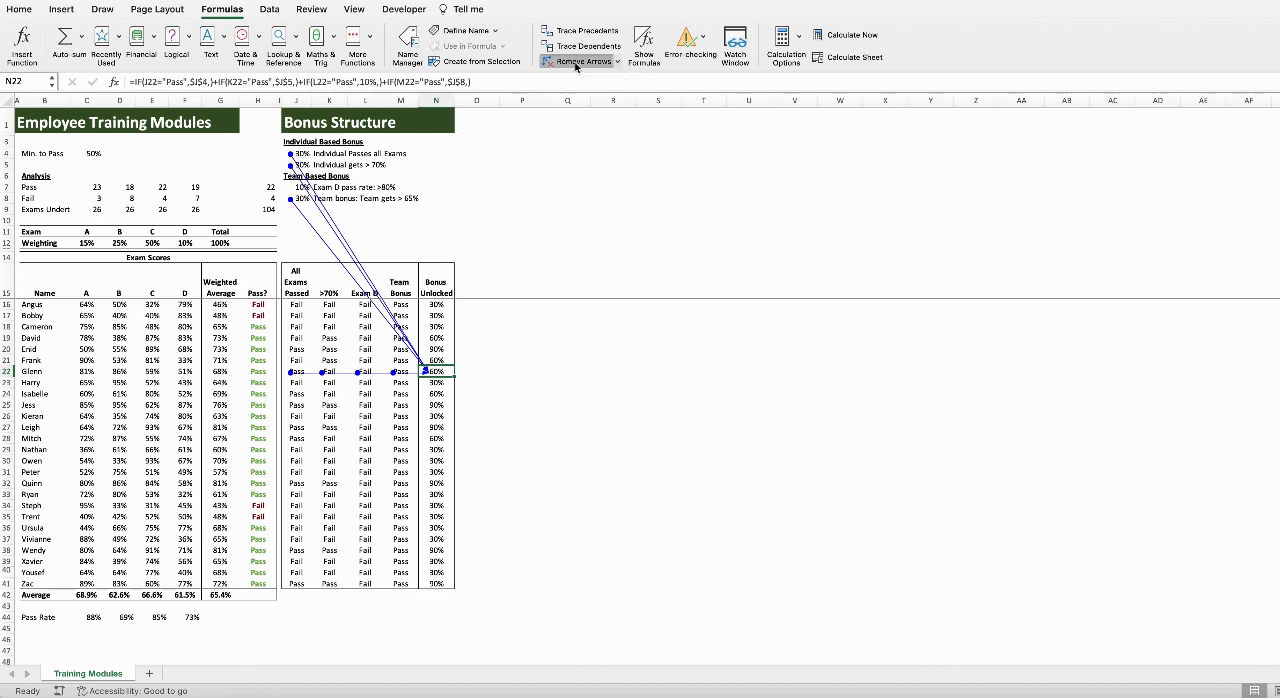
Step: Remove all tracer arrows and select the Min. to Pass value in C4
{"action": "left_click", "coordinate": [579, 61]}
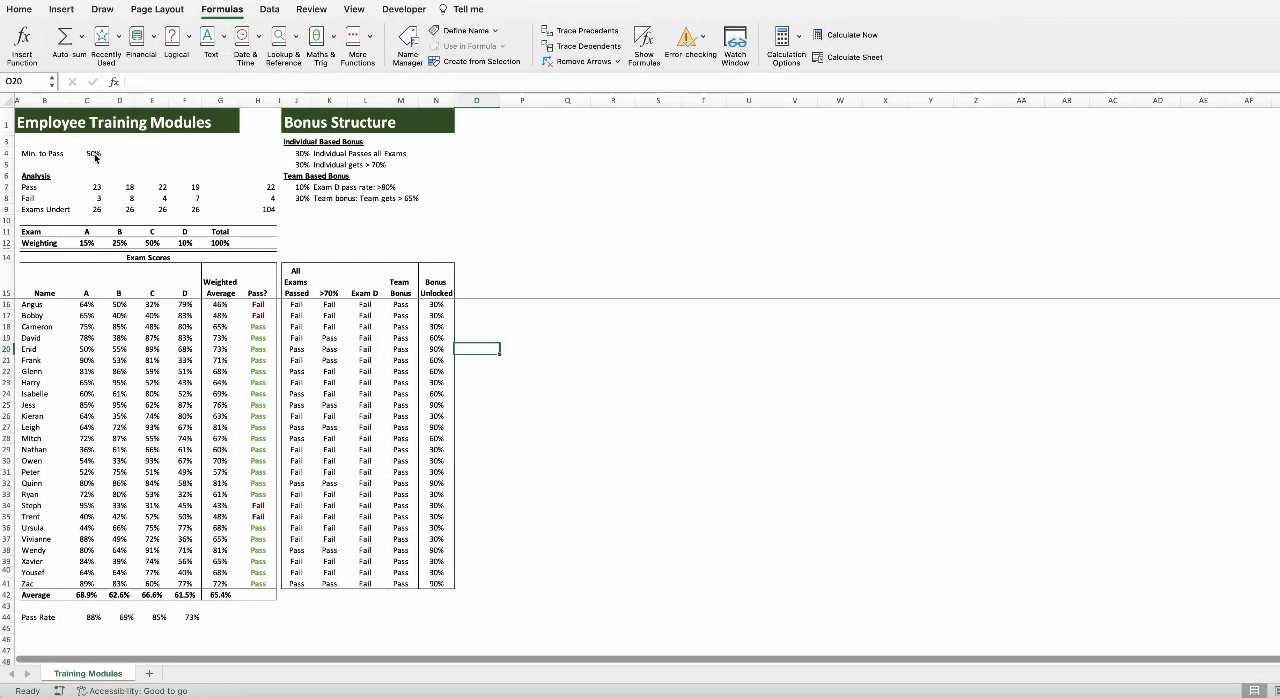
{"action": "left_click", "coordinate": [92, 155]}
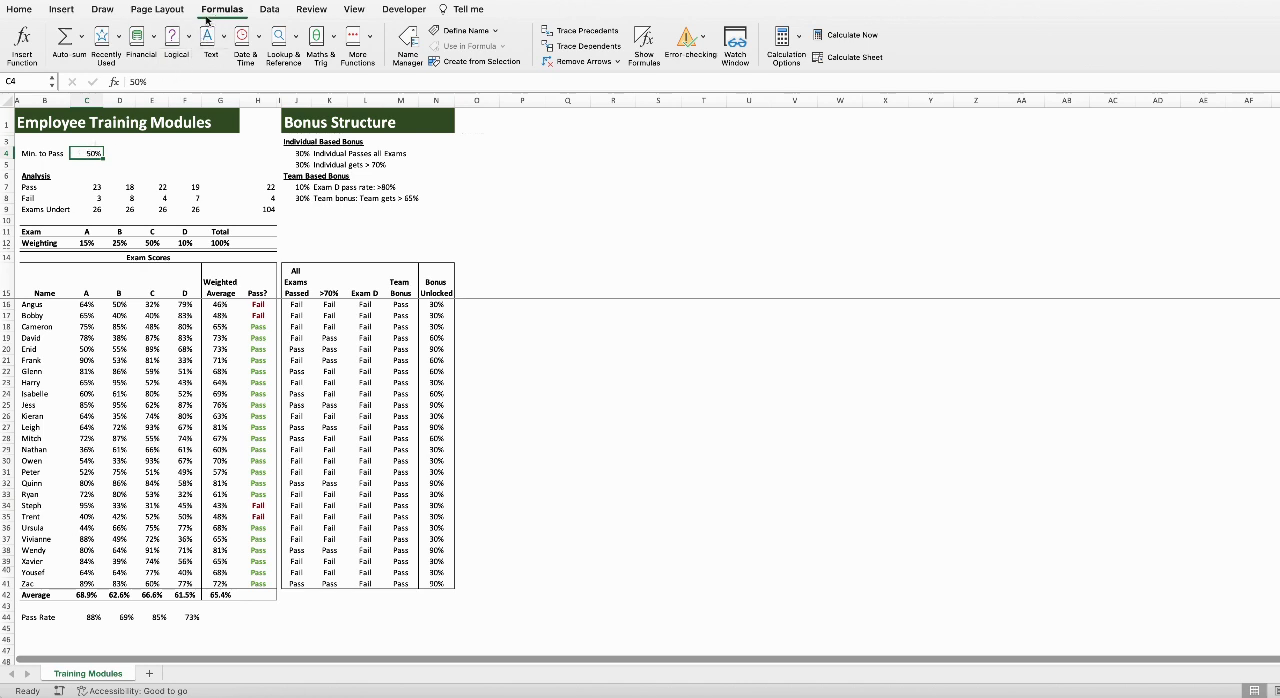
{"action": "mouse_move", "coordinate": [587, 46]}
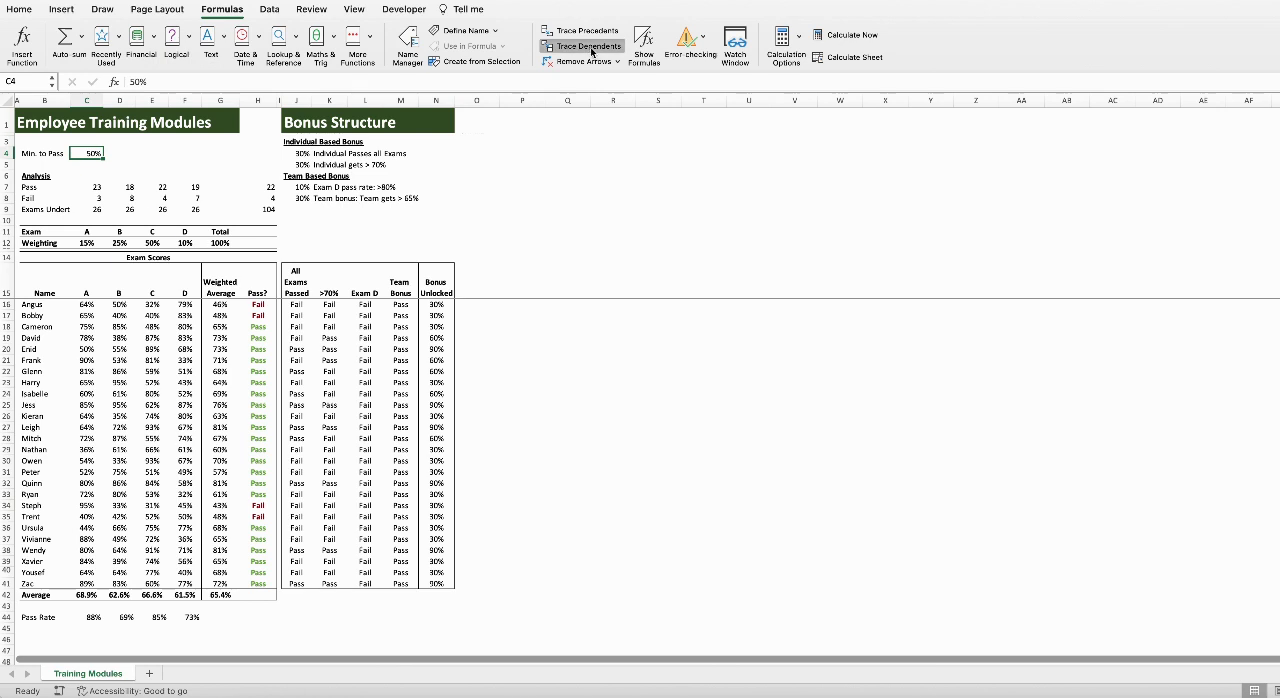
Step: Trace dependents of C4 to the Pass? results and select those dependent cells
{"action": "left_click", "coordinate": [586, 46]}
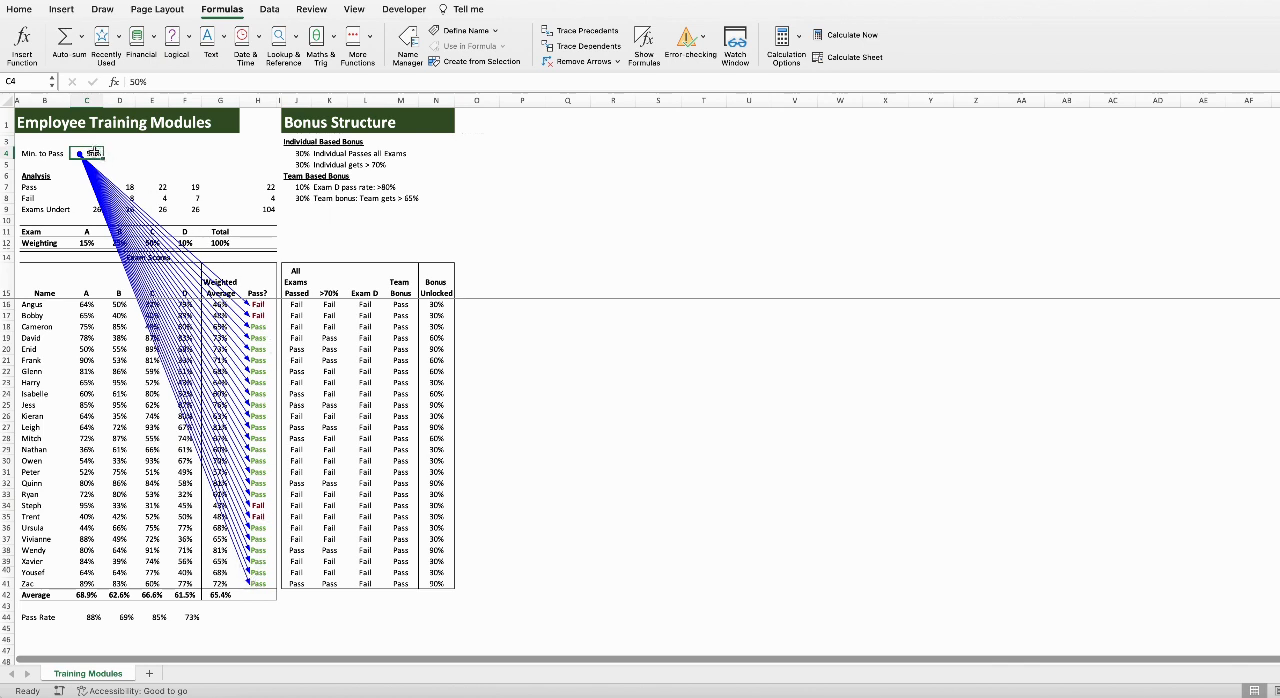
{"action": "key", "text": "ctrl+shift"}
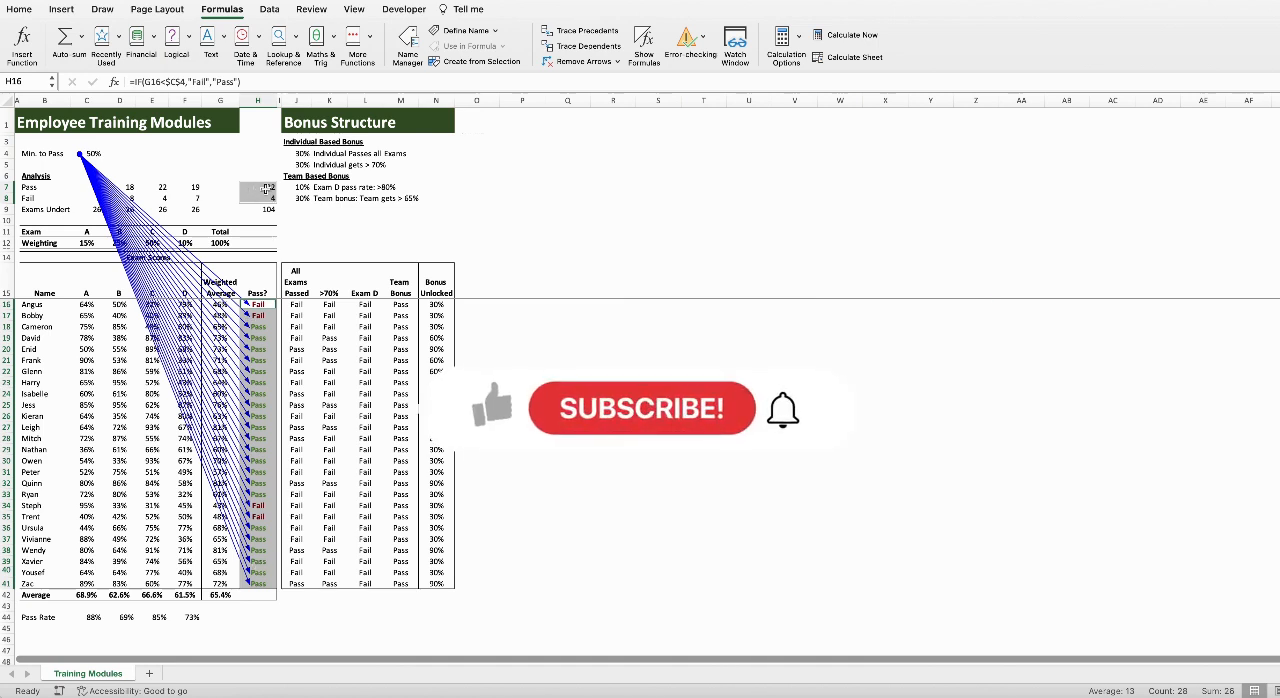
{"action": "mouse_move", "coordinate": [595, 423]}
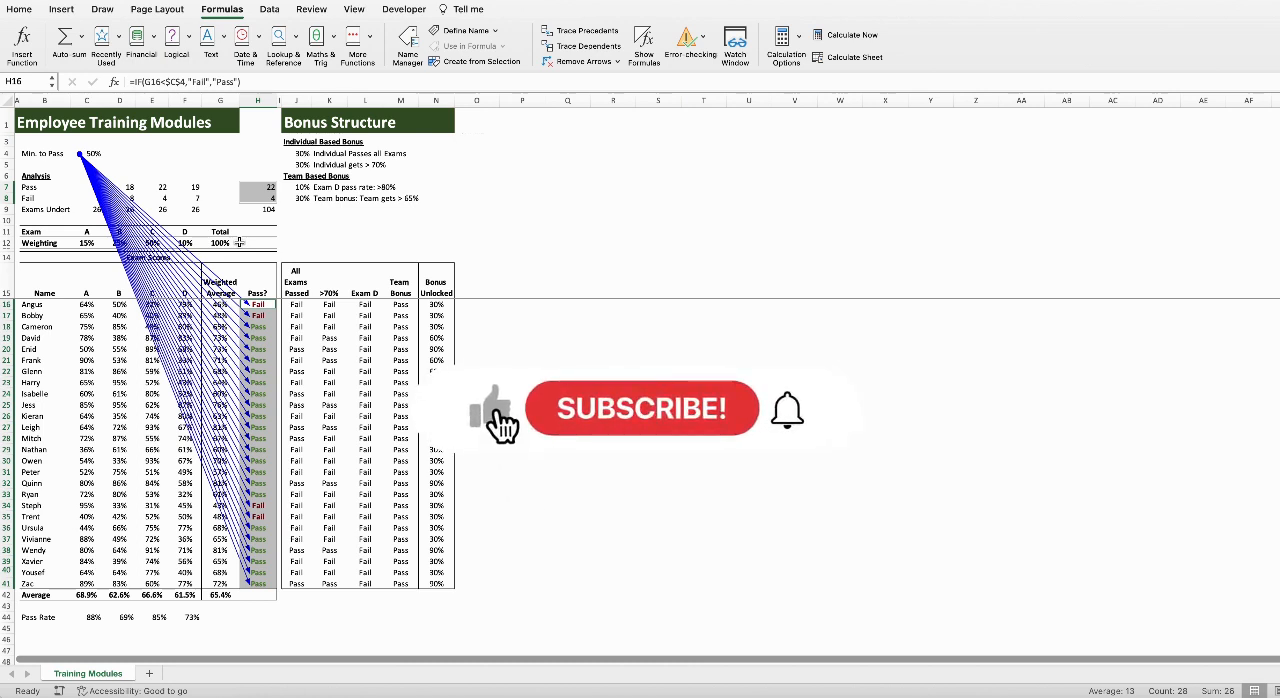
{"action": "left_click", "coordinate": [641, 408]}
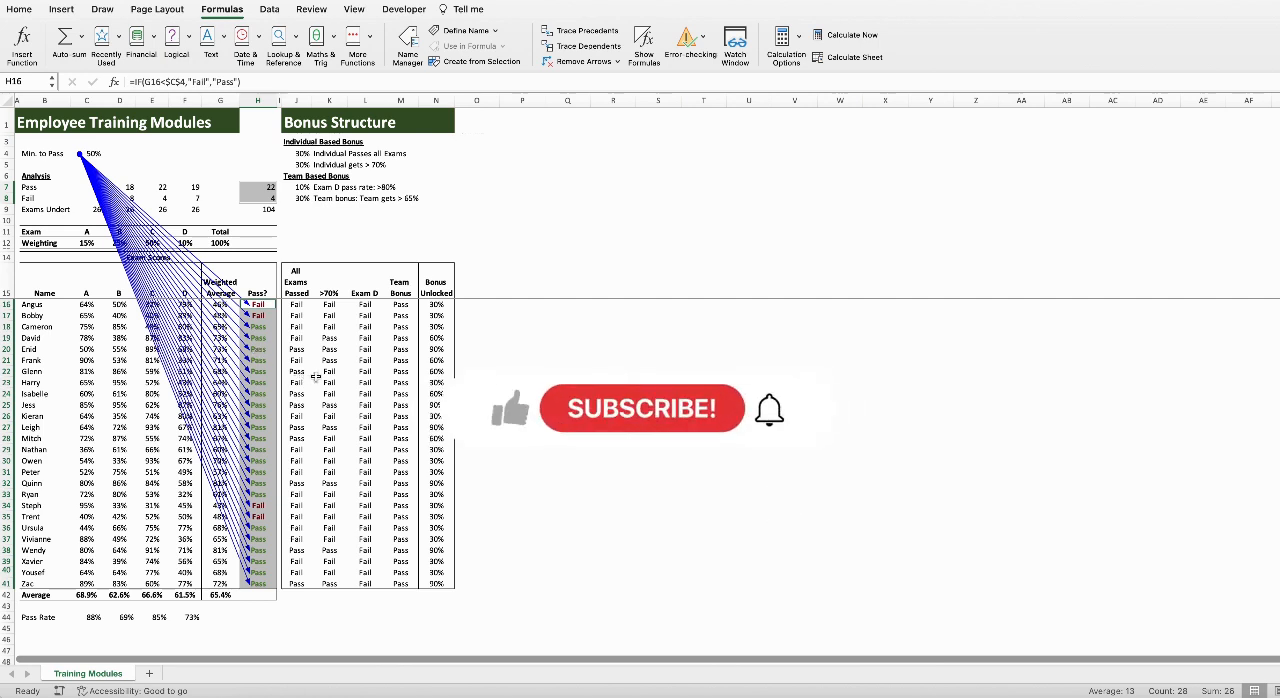
{"action": "mouse_move", "coordinate": [560, 425]}
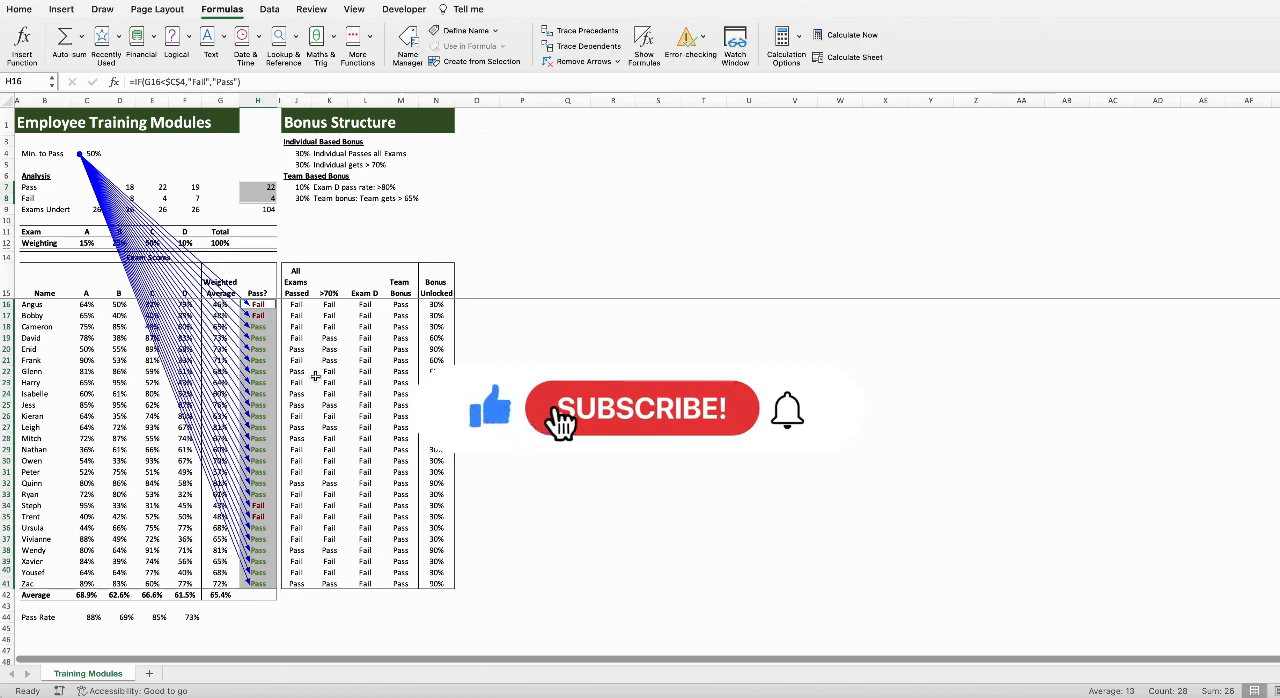